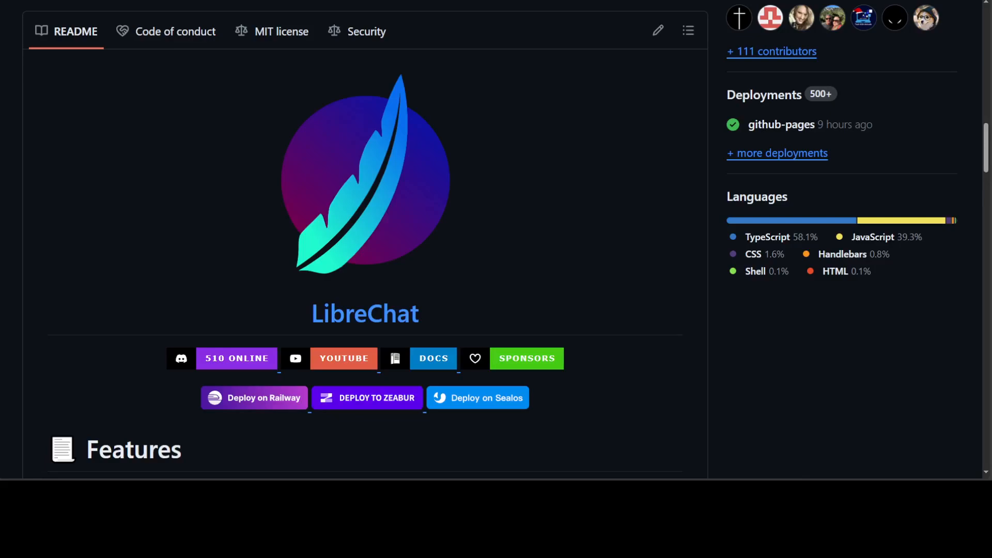
mouse_move(448, 90)
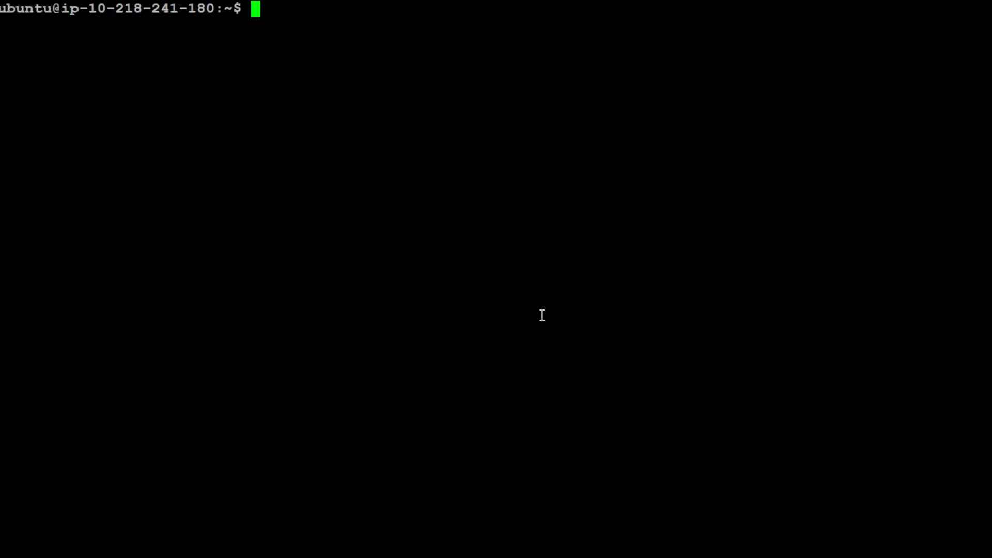
Show conda details: version 24.1.2, Python 3.11.7, base environment under anaconda3, then clear
type("conda in")
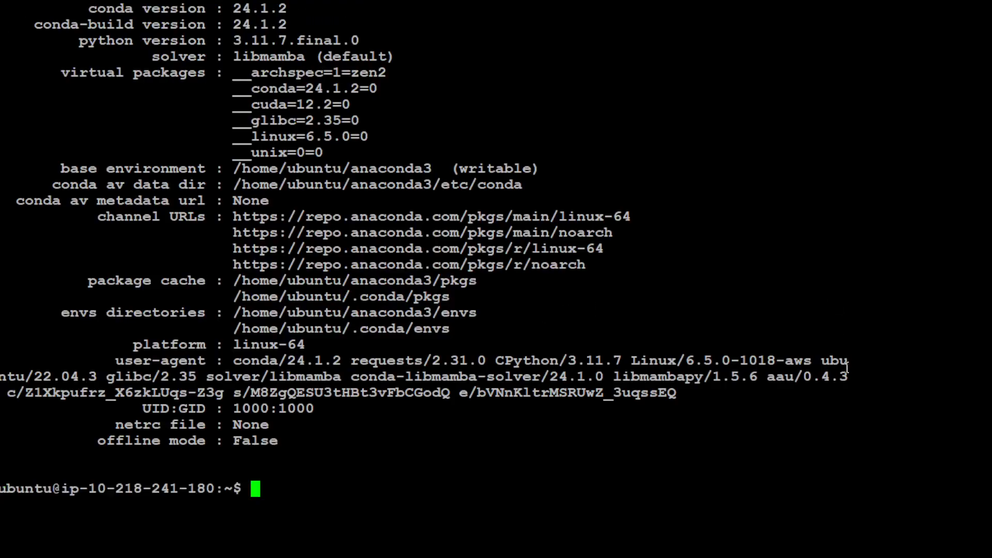
type("conda info")
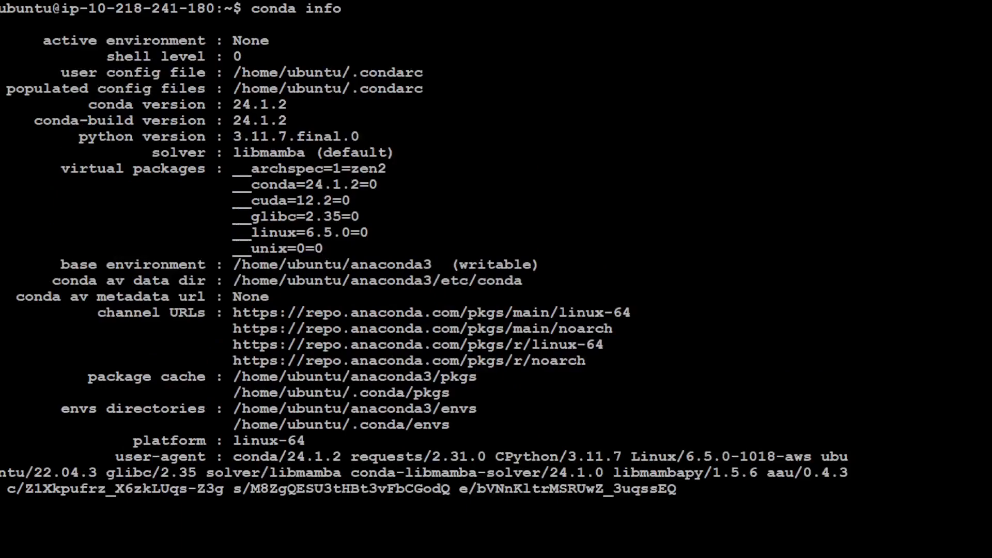
scroll("down", 3)
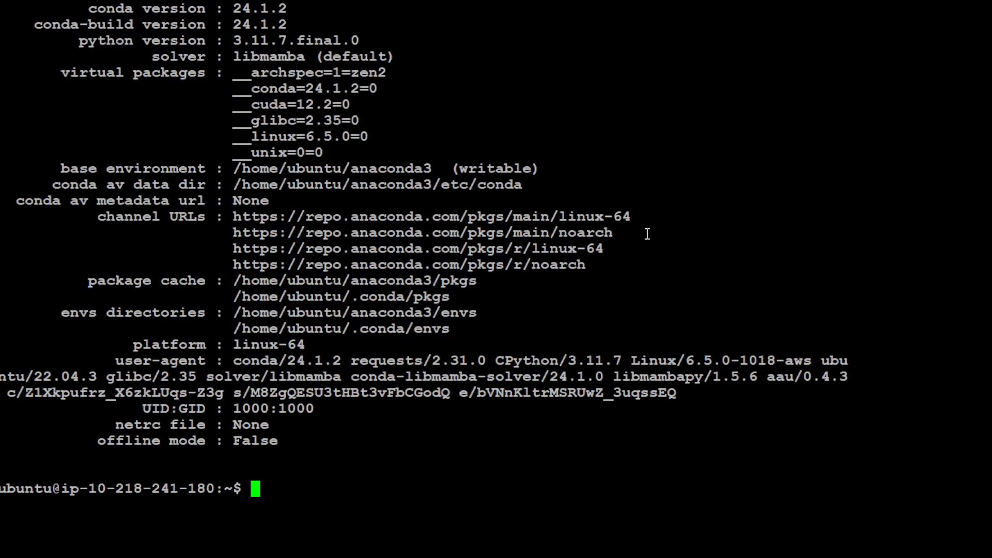
type("cler")
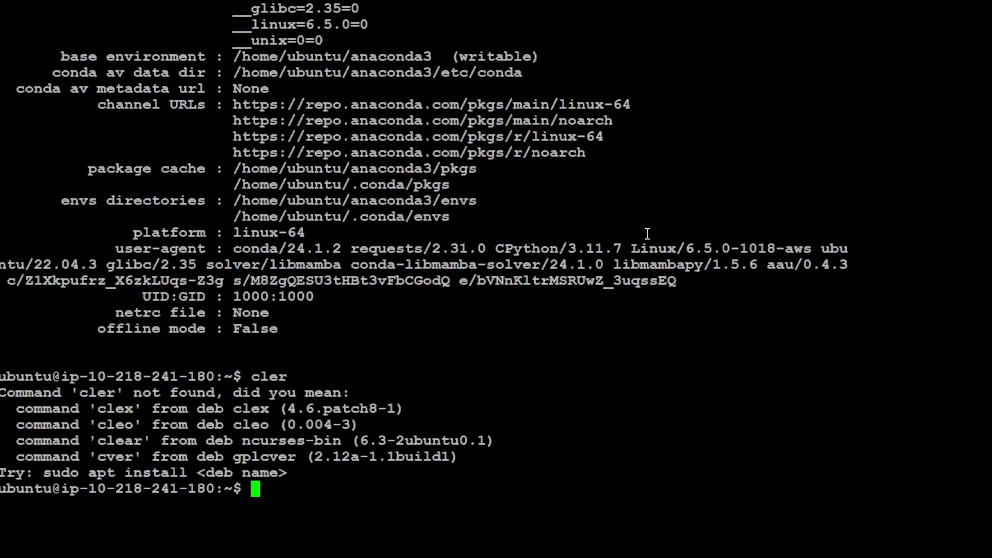
Start creating a librechat conda environment with Python 3.11
type("conda create -n librechat python=3.11")
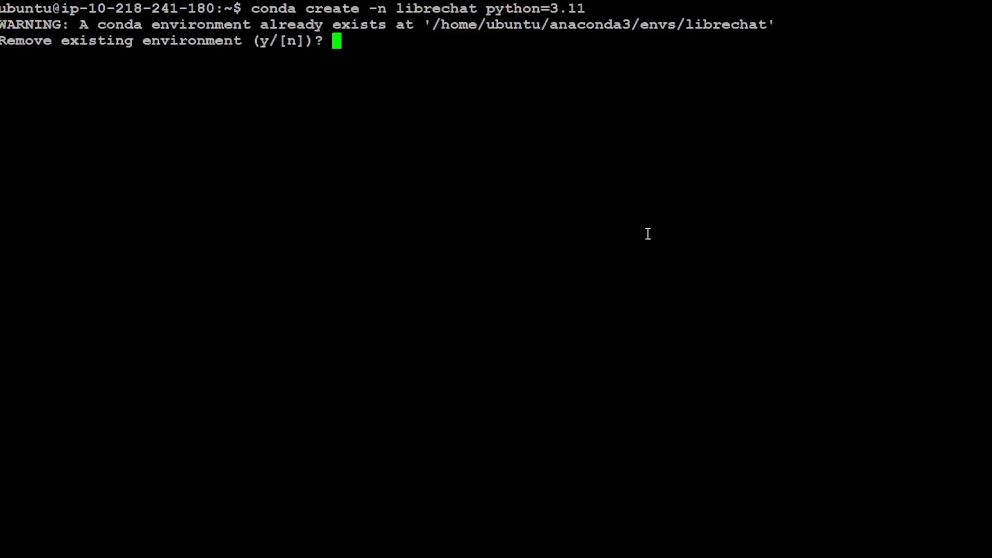
Decline reusing the existing librechat environment and remove it entirely
type("n")
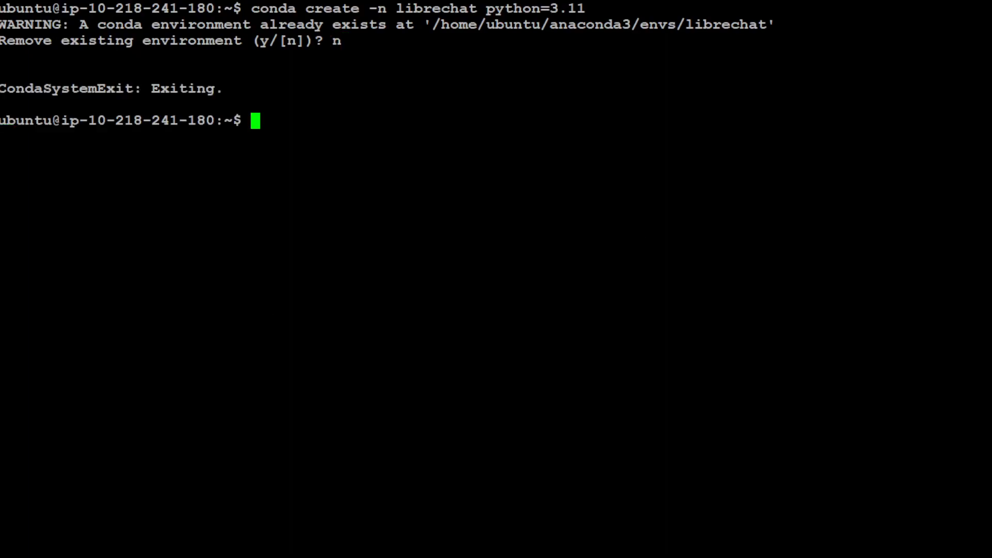
type("conda")
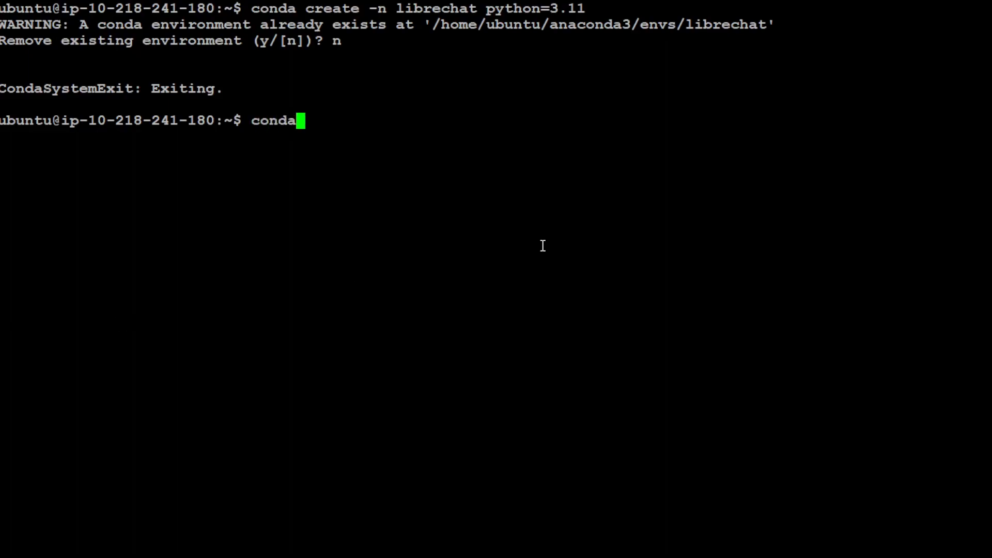
type("remove -n libre")
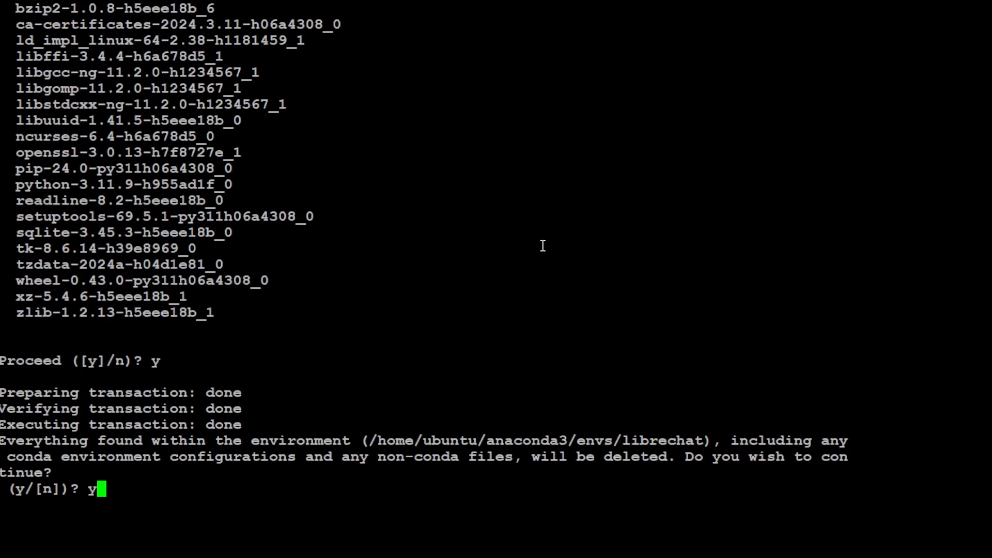
type("clear")
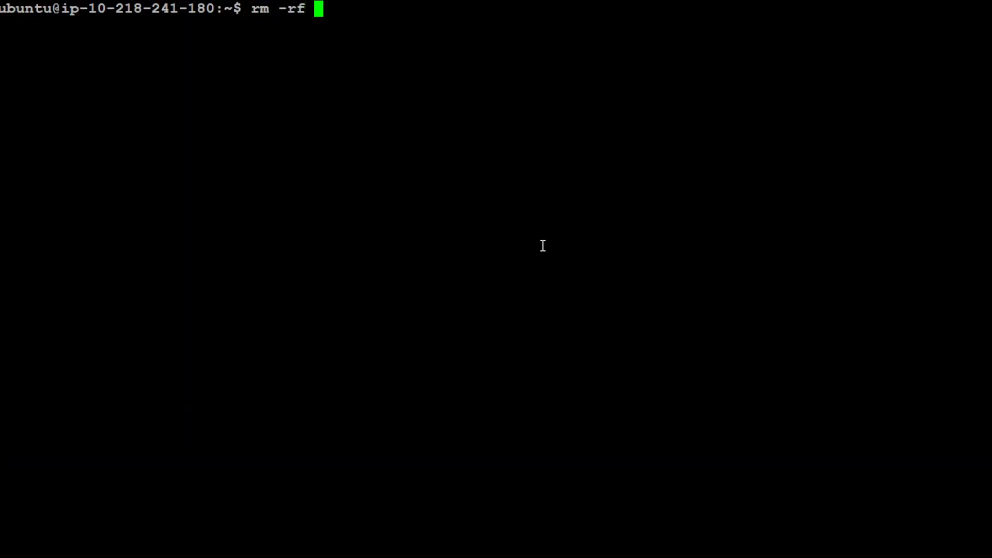
type("L")
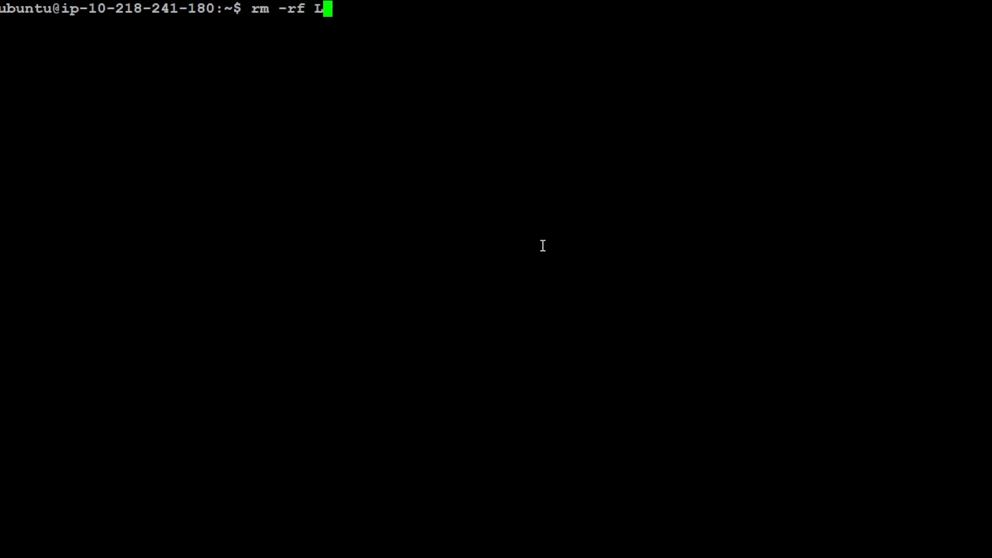
Recreate the librechat environment with Python 3.11 and activate it
type("conda create -n librechat python=3.11")
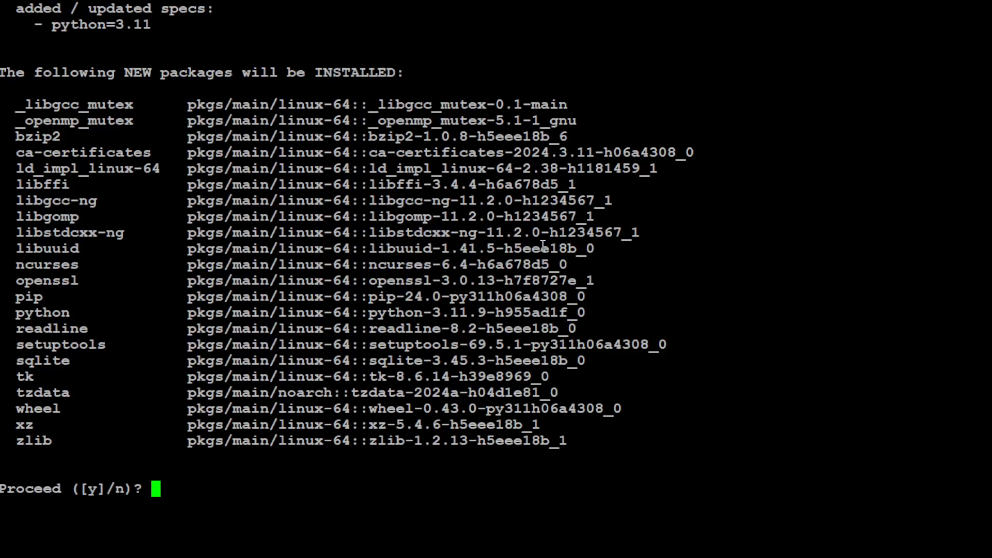
type("y")
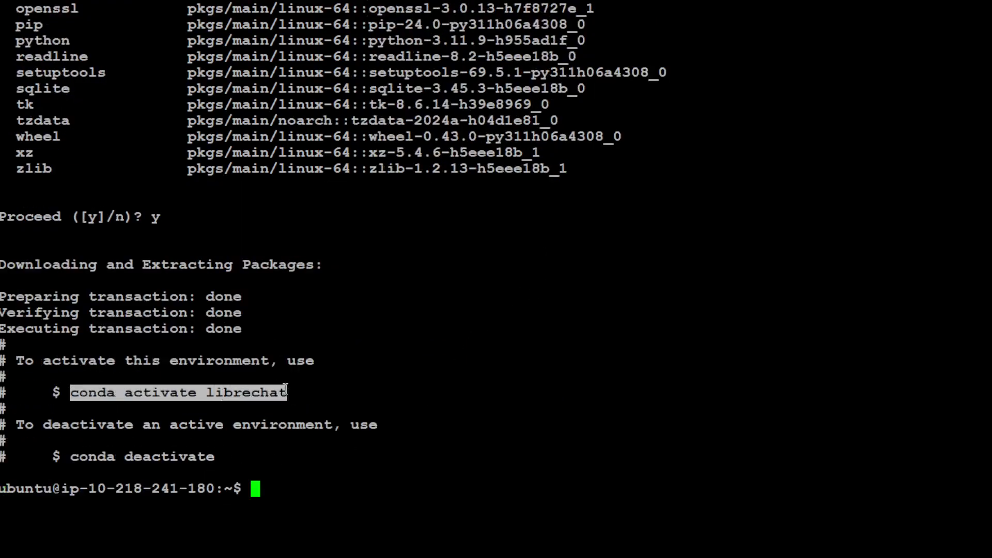
type("conda activate librechat")
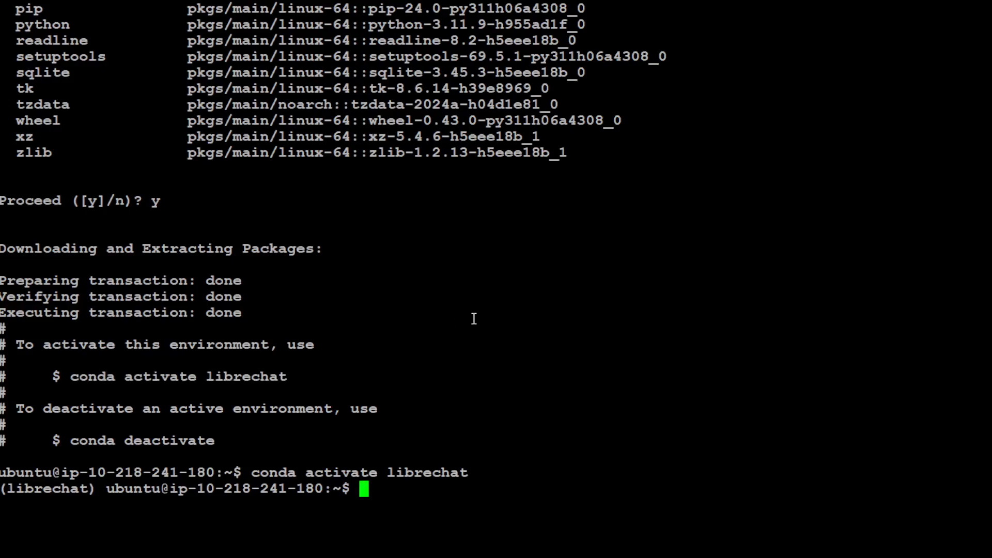
Enter the cloned LibreChat folder, copy .env.example to .env, and edit it in vi
type("clea")
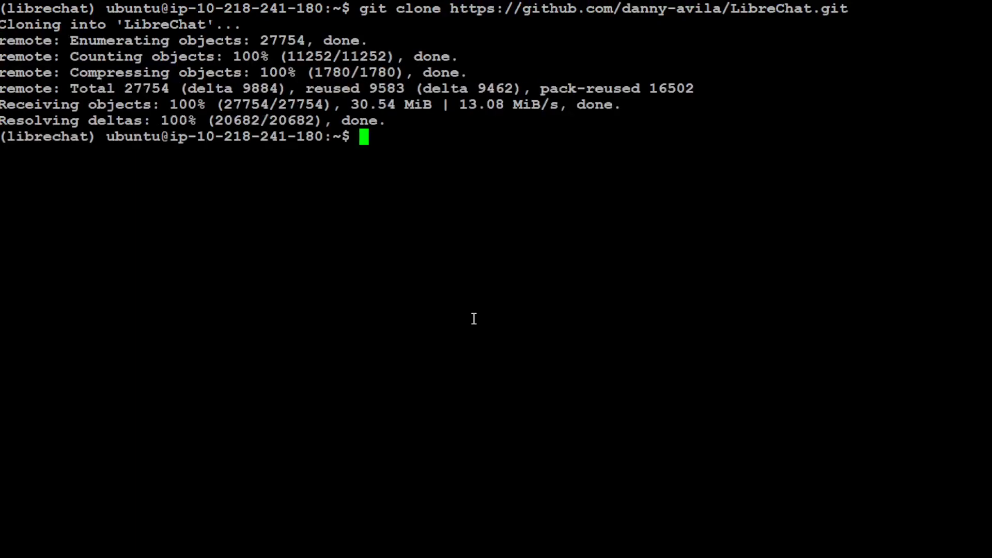
type("cd L")
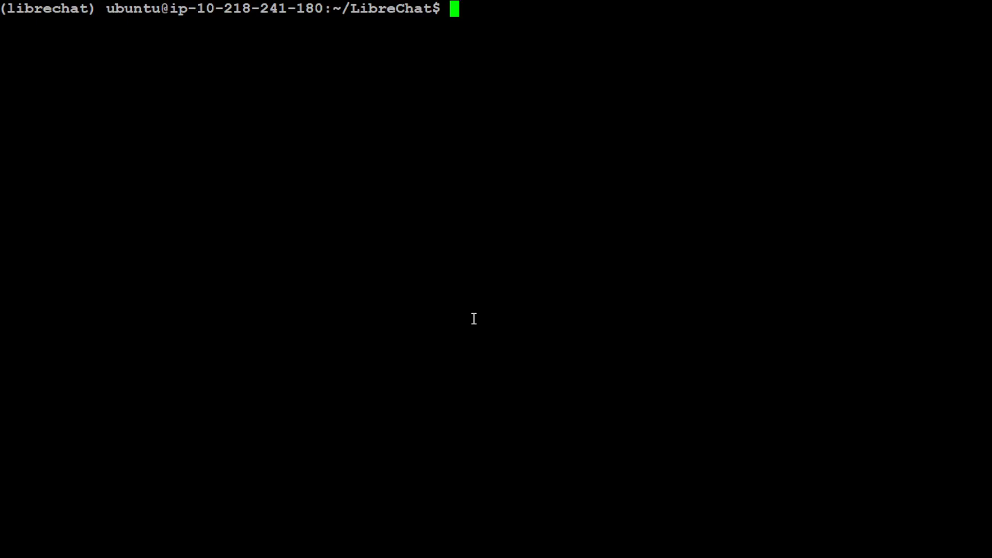
type("cp")
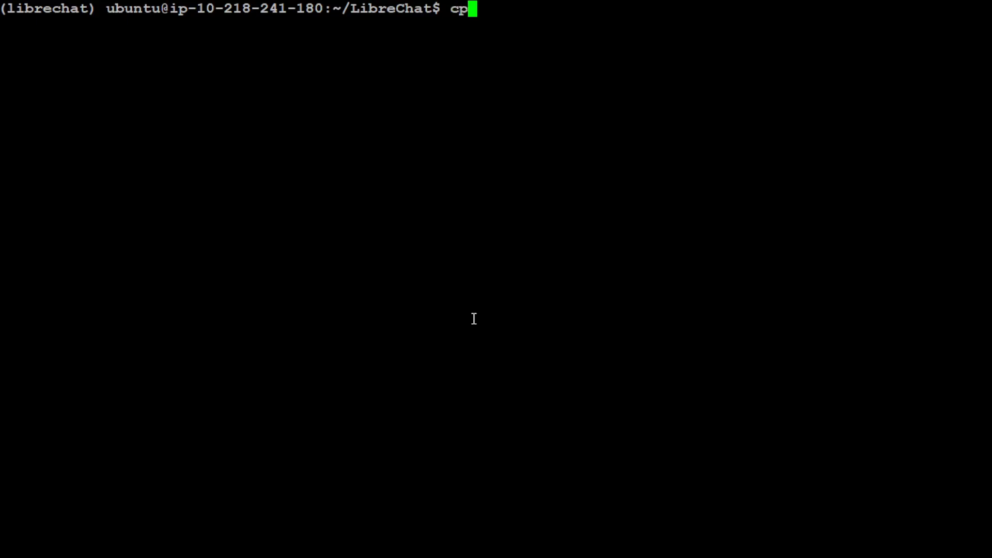
type(".env.example")
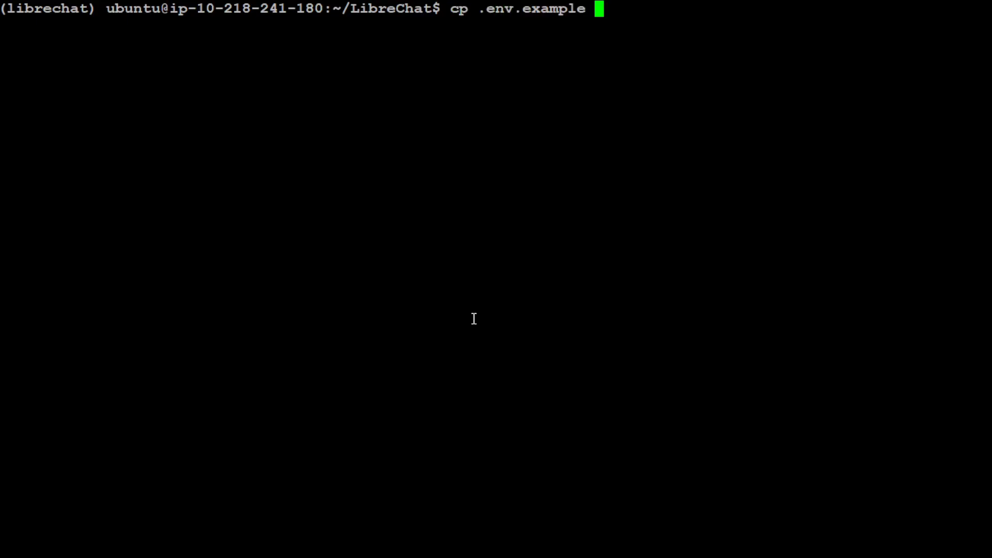
key("Return")
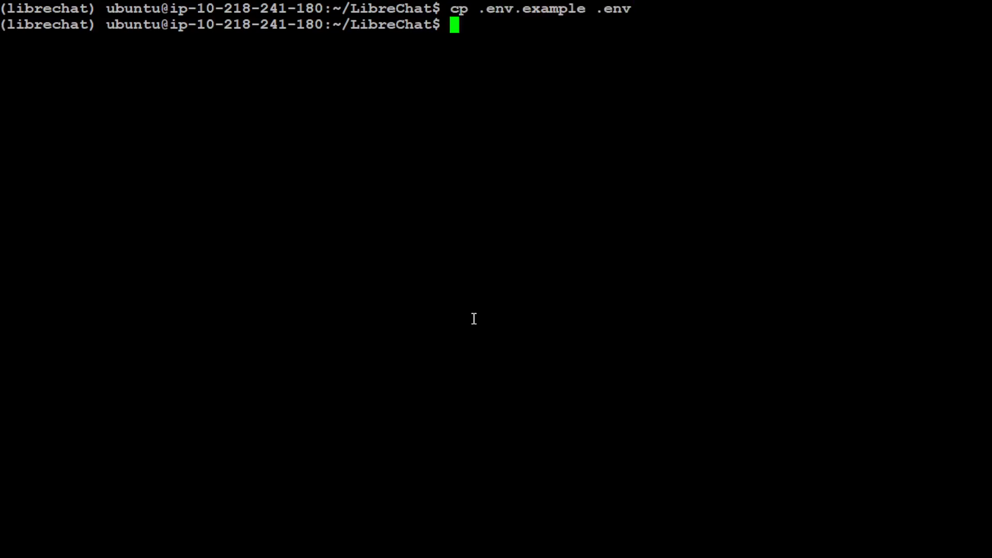
type("vi .env")
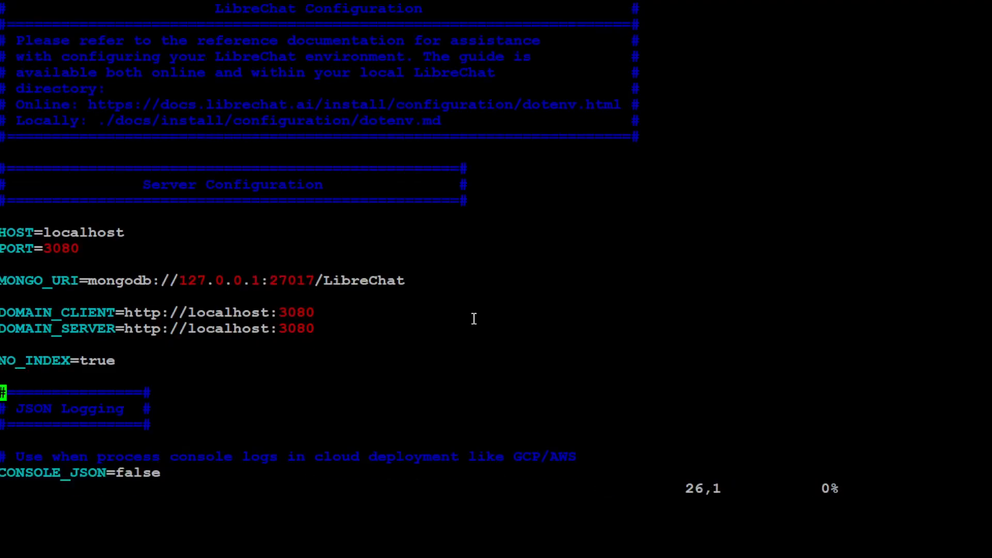
Read through the provider API key settings in .env, then save and quit vim with :wq
scroll("down", 3)
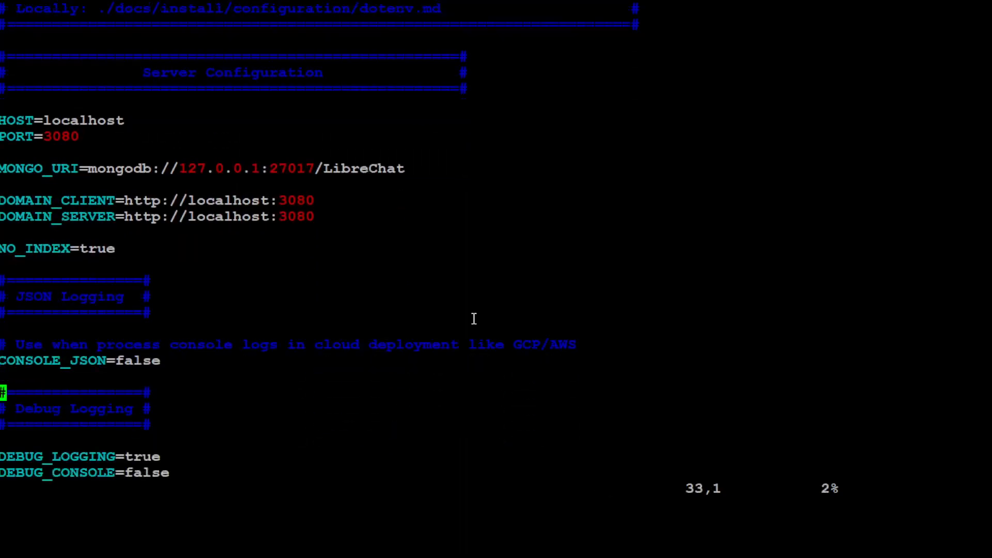
scroll("down", 3)
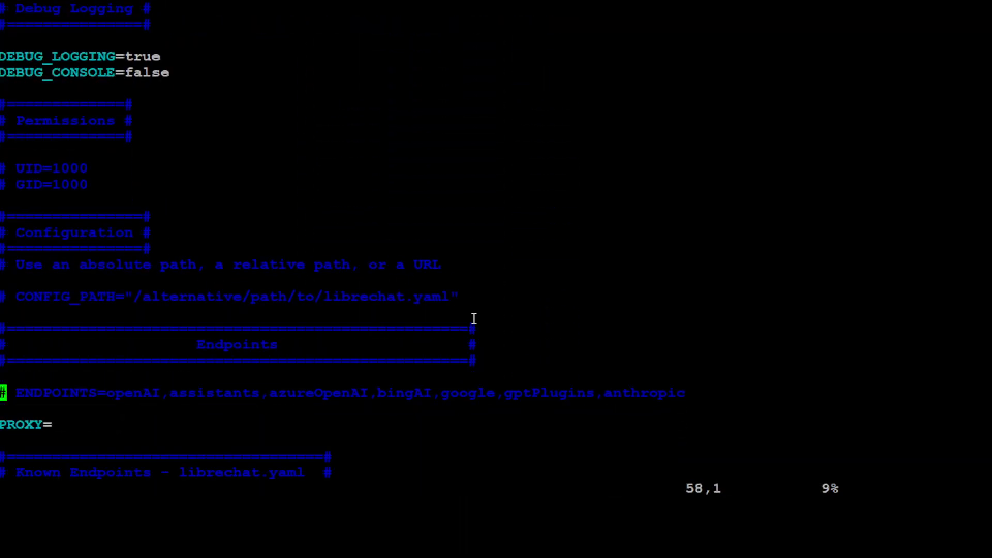
scroll("down", 3)
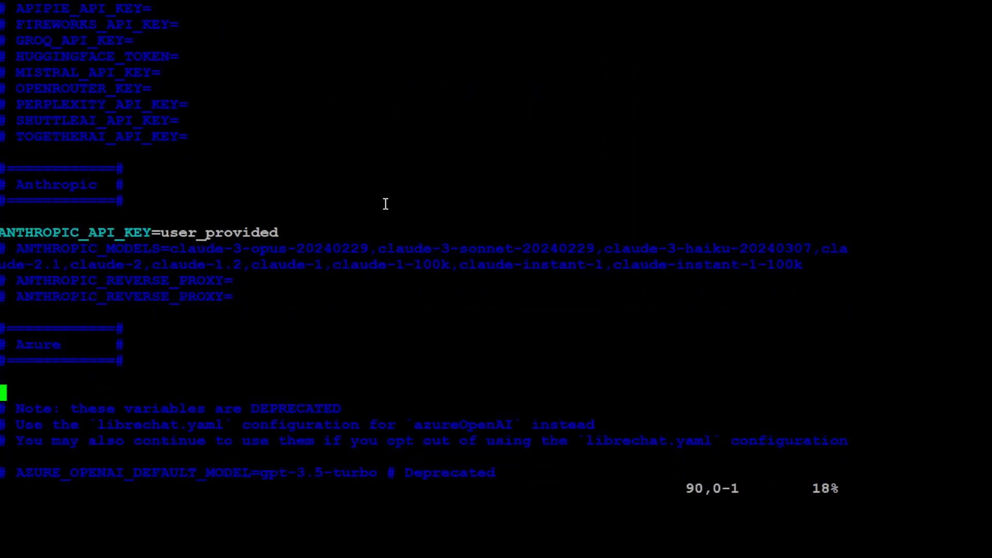
scroll("down", 3)
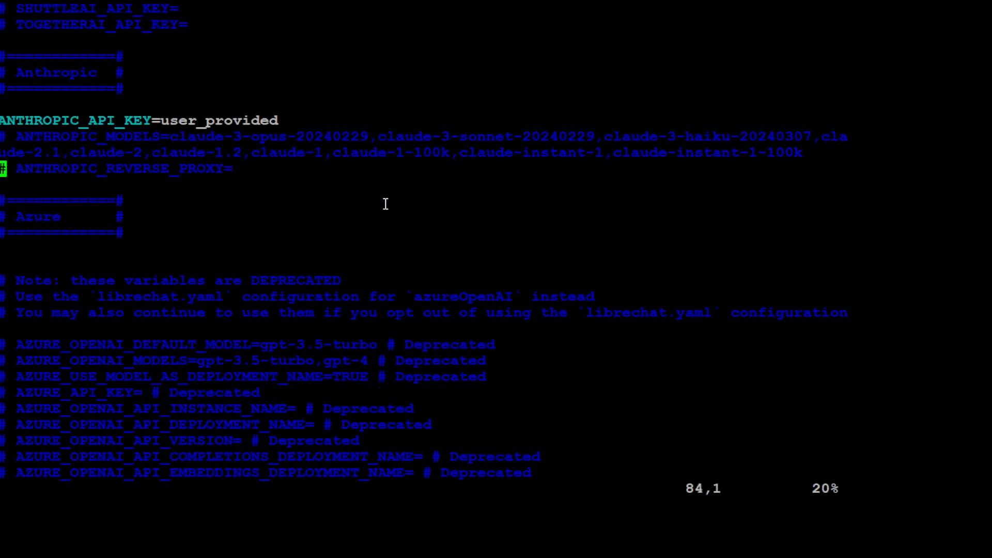
scroll("down", 3)
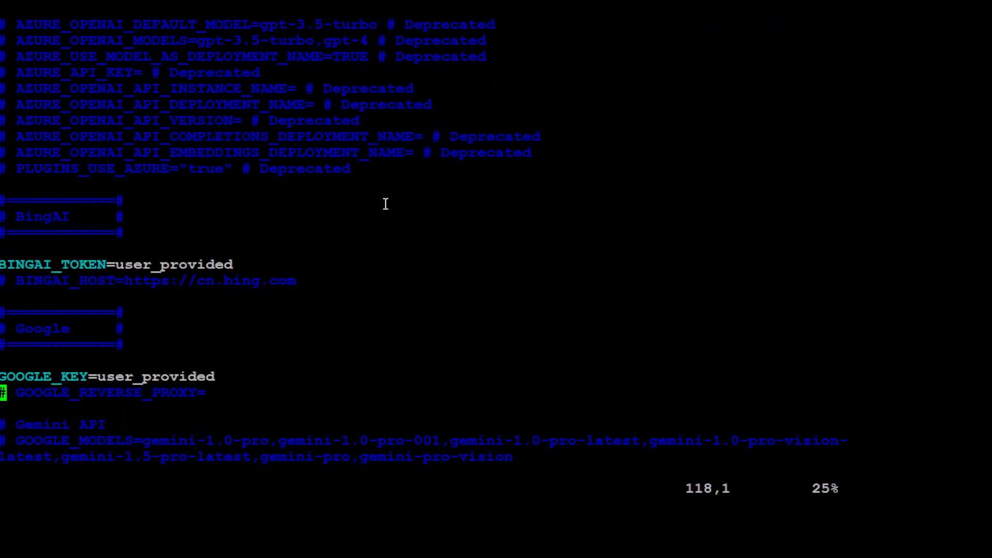
key(":")
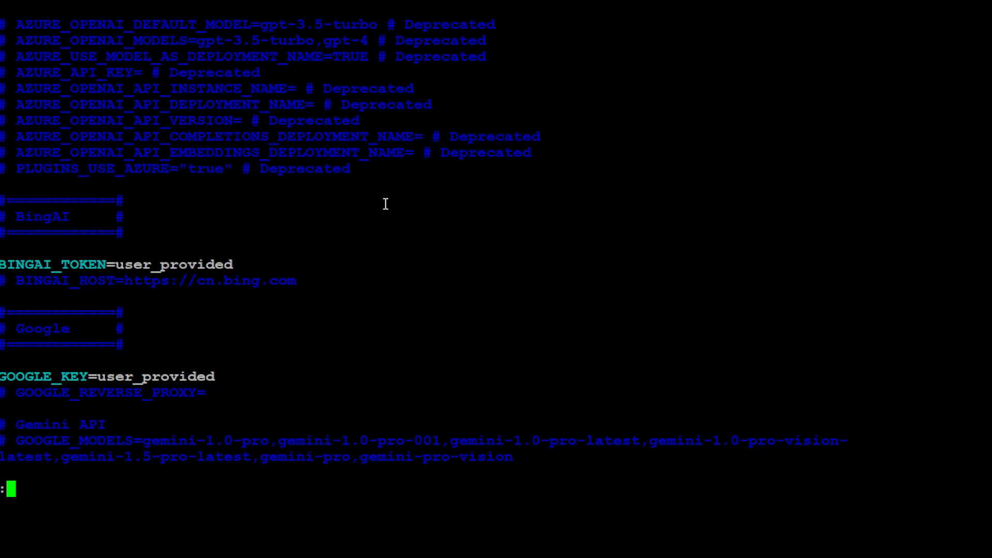
type("wq")
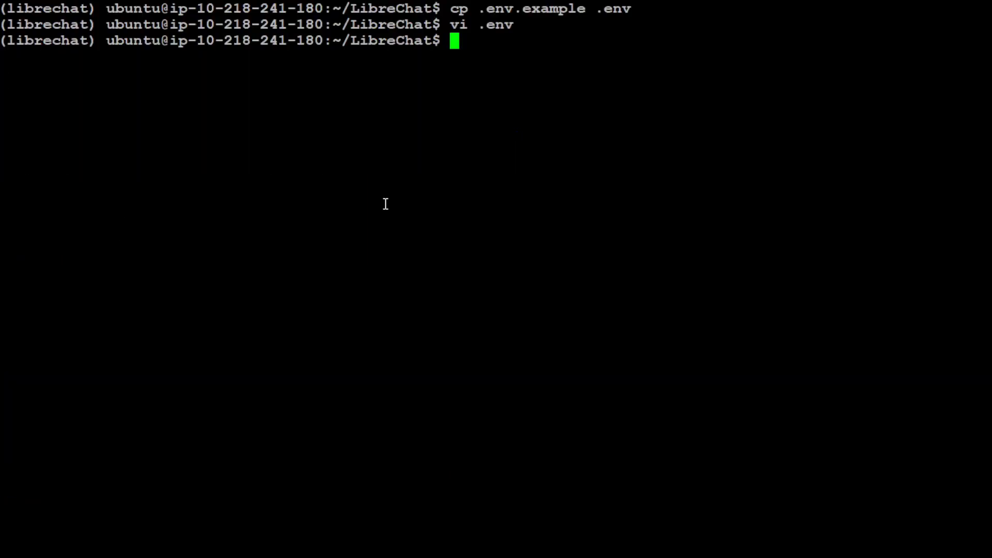
Start the LibreChat containers with docker compose up -d and go to the Sign up page
type("docker compose up -d")
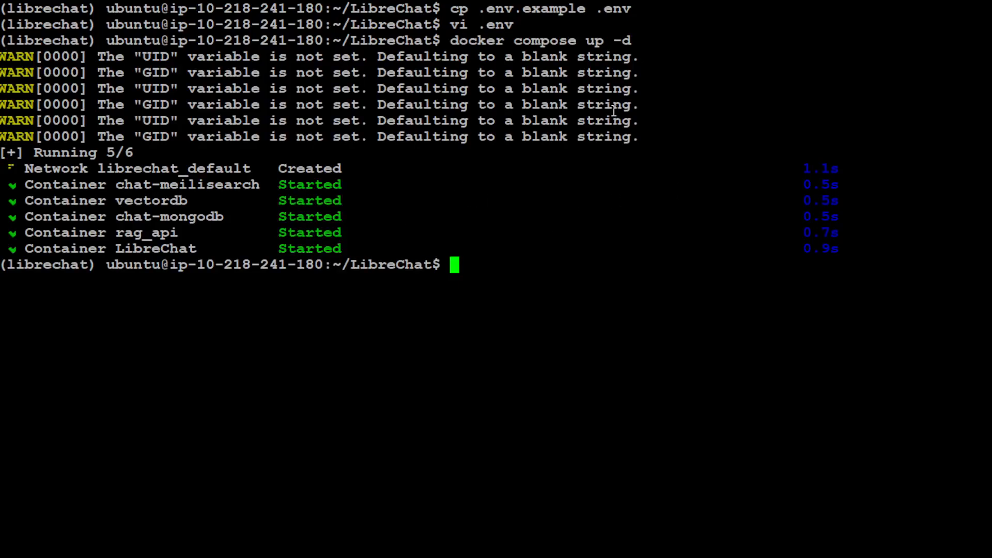
mouse_move(373, 230)
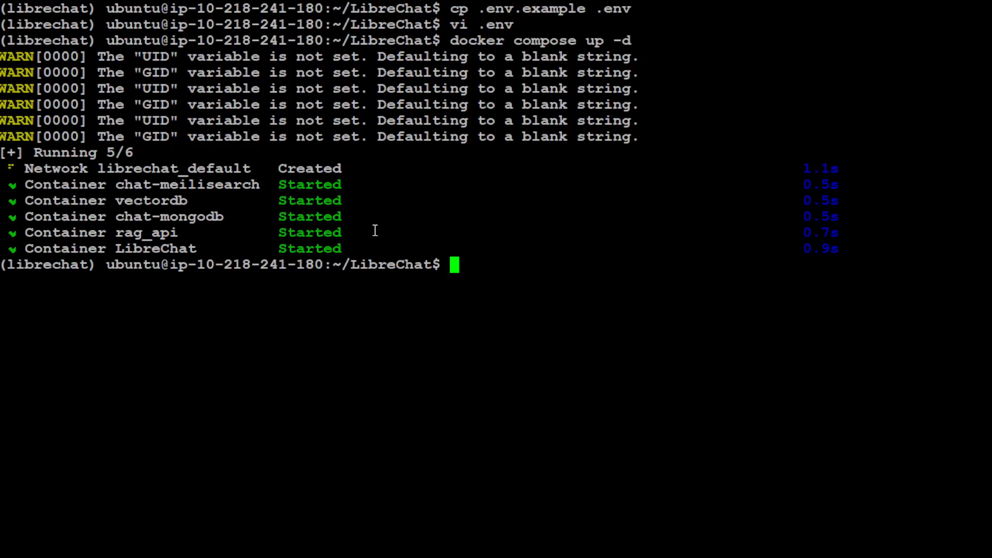
mouse_move(376, 195)
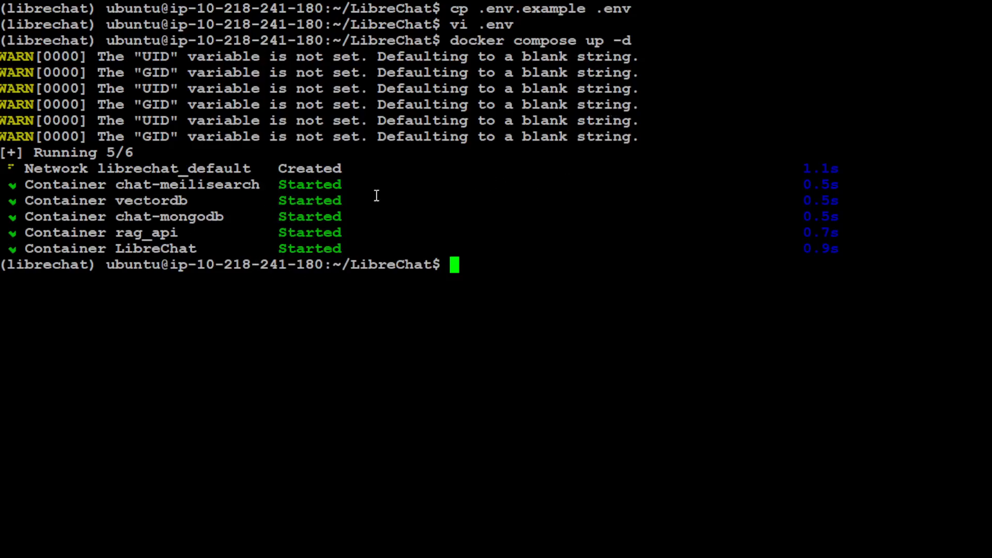
mouse_move(293, 239)
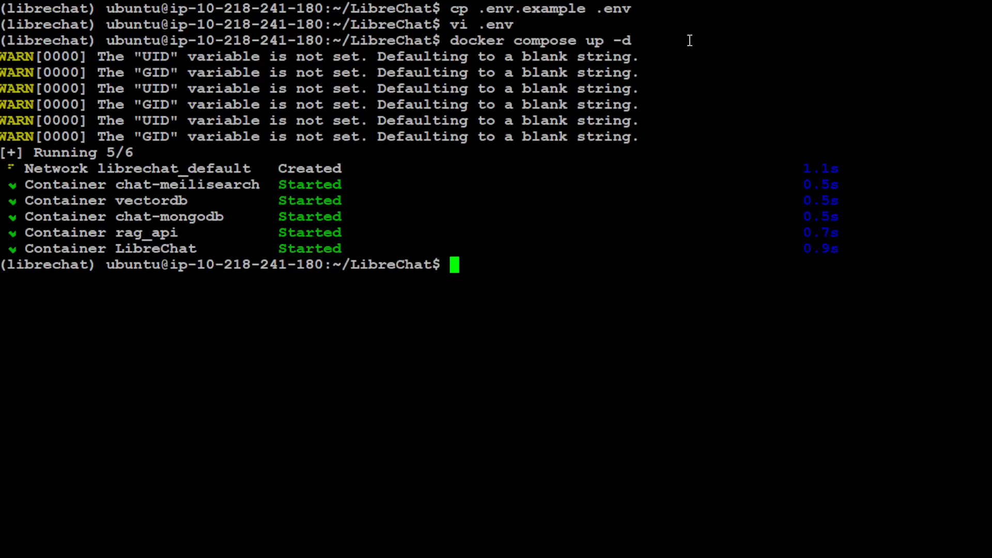
mouse_move(122, 475)
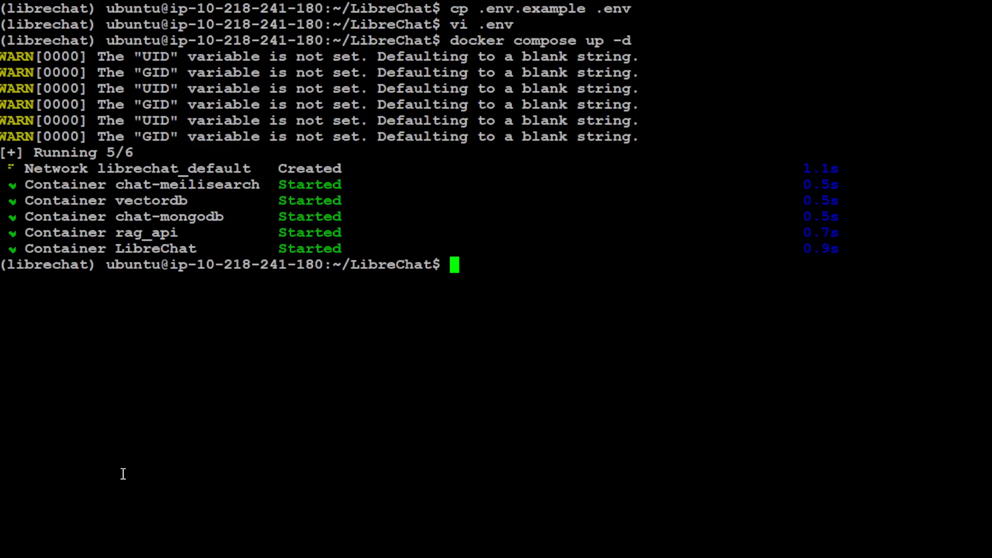
mouse_move(373, 424)
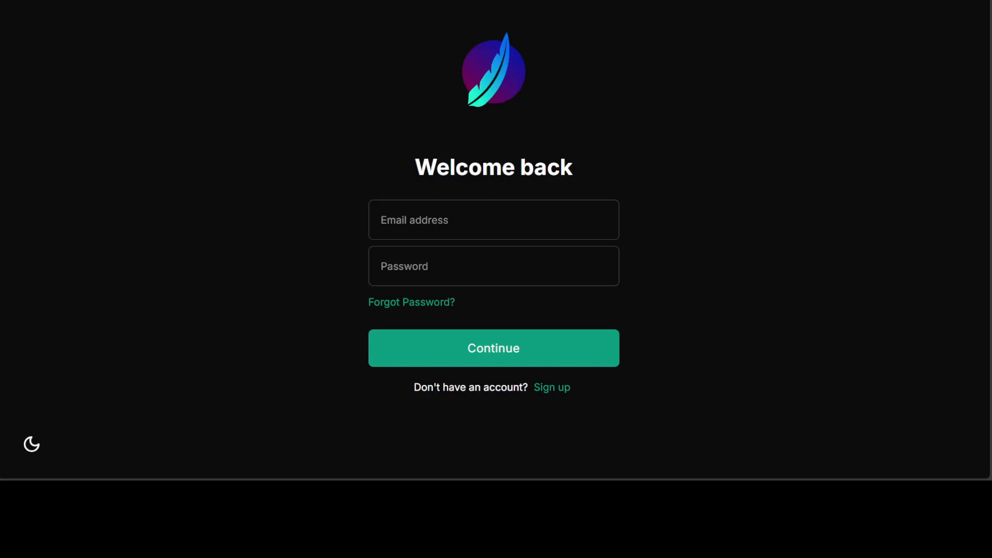
left_click(551, 387)
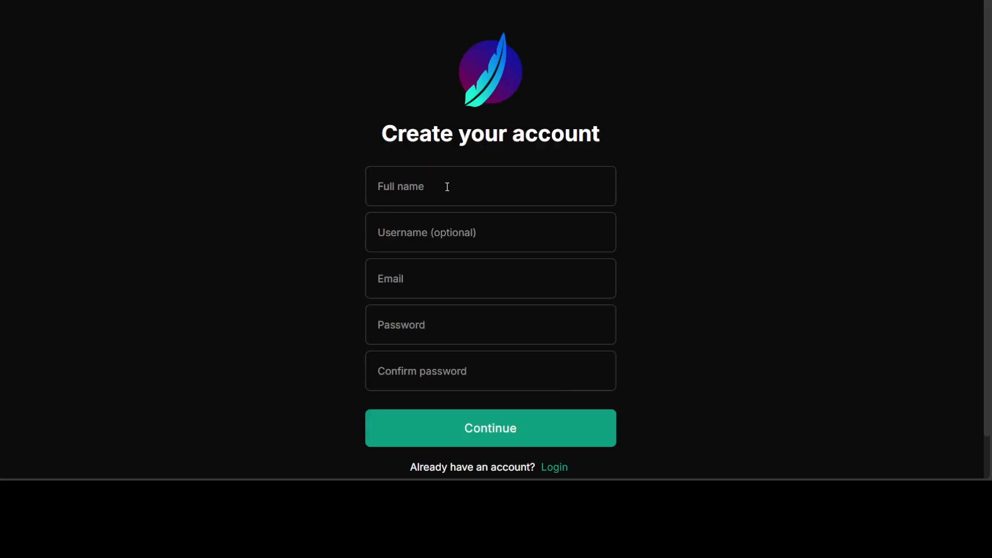
mouse_move(509, 333)
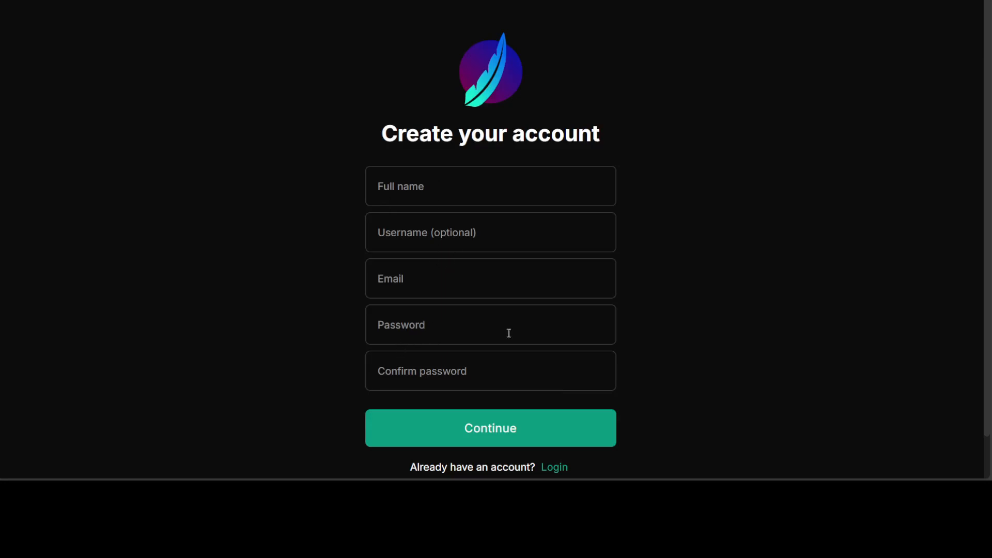
Submit the filled sign-up form with name, email and matching password
scroll("down", 3)
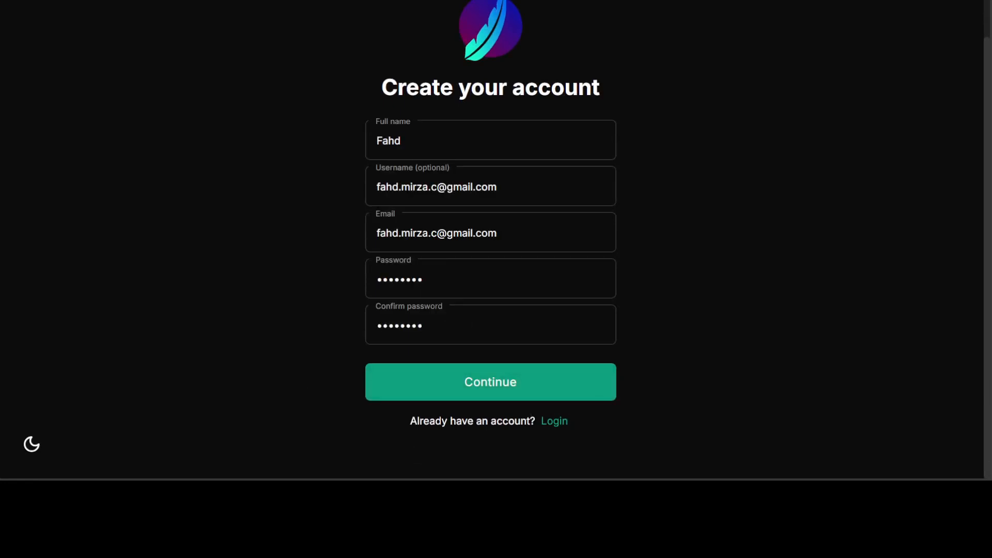
left_click(554, 421)
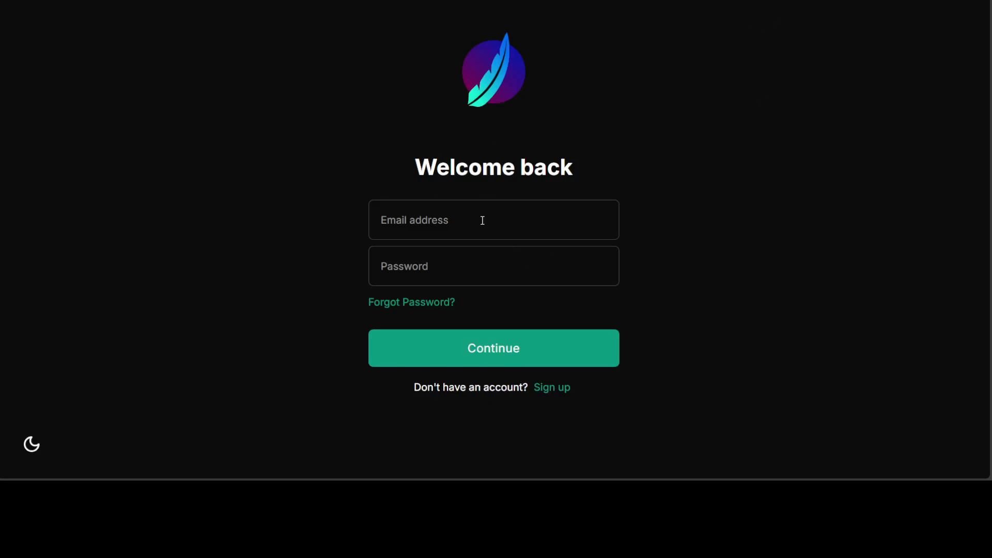
left_click(493, 219)
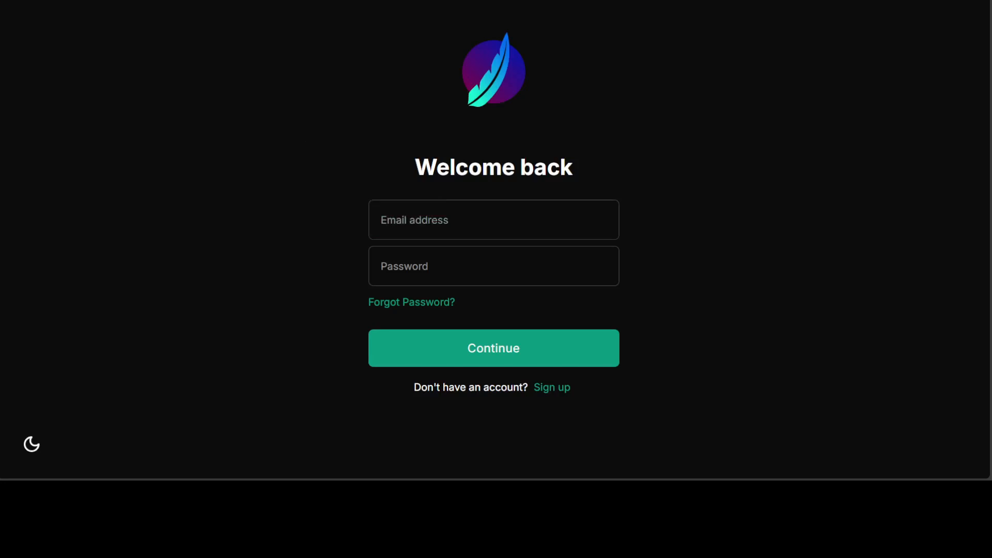
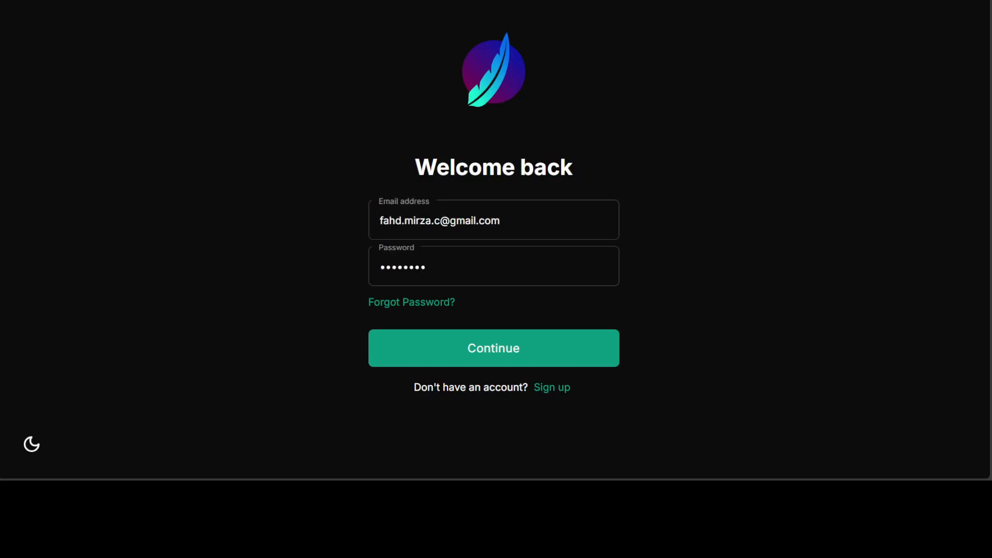
left_click(493, 348)
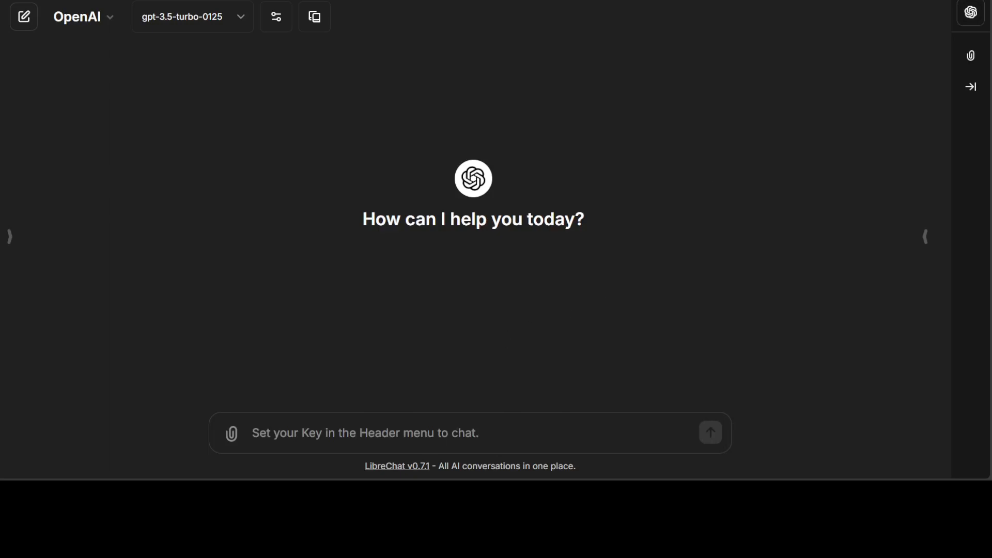
mouse_move(15, 233)
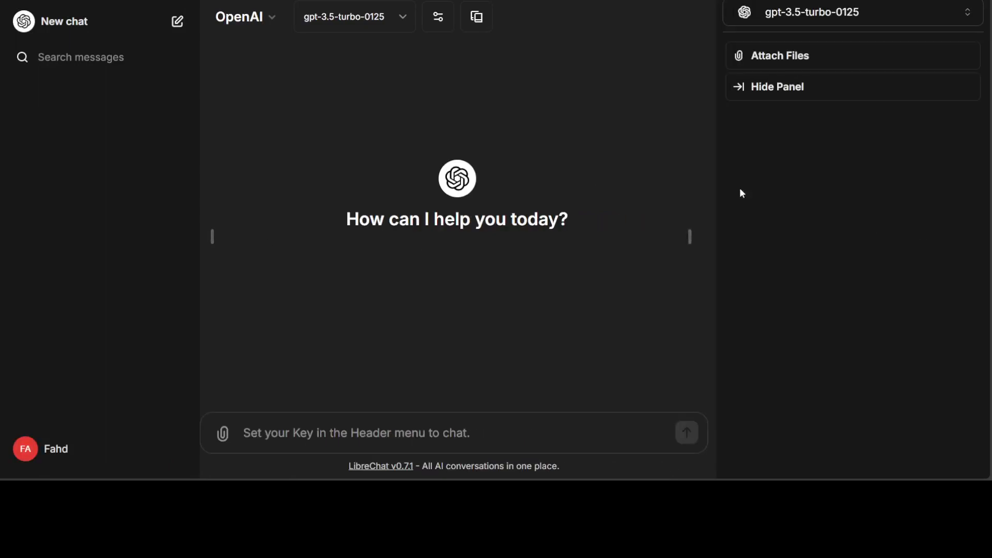
mouse_move(742, 184)
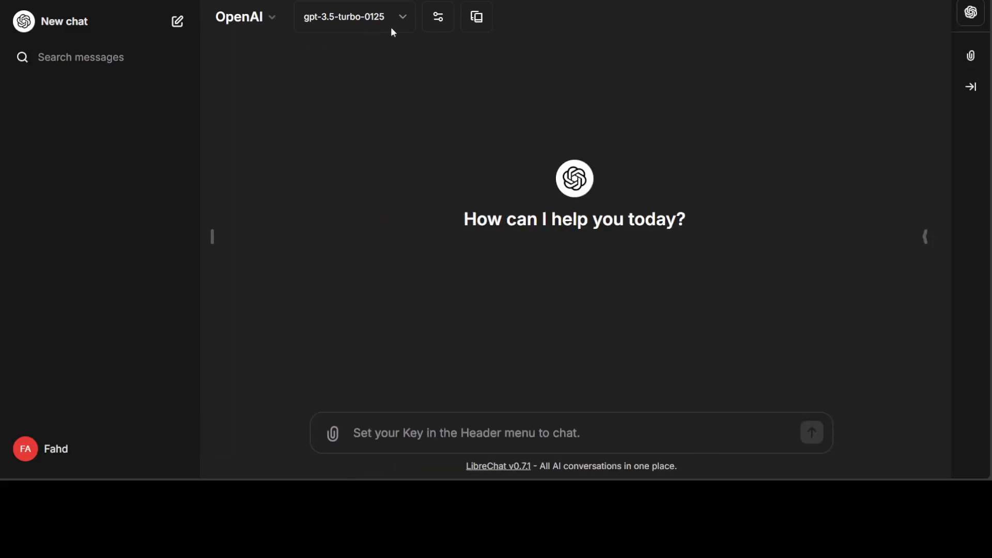
Close the right panel and bring up the account menu from the sidebar user name
left_click(352, 17)
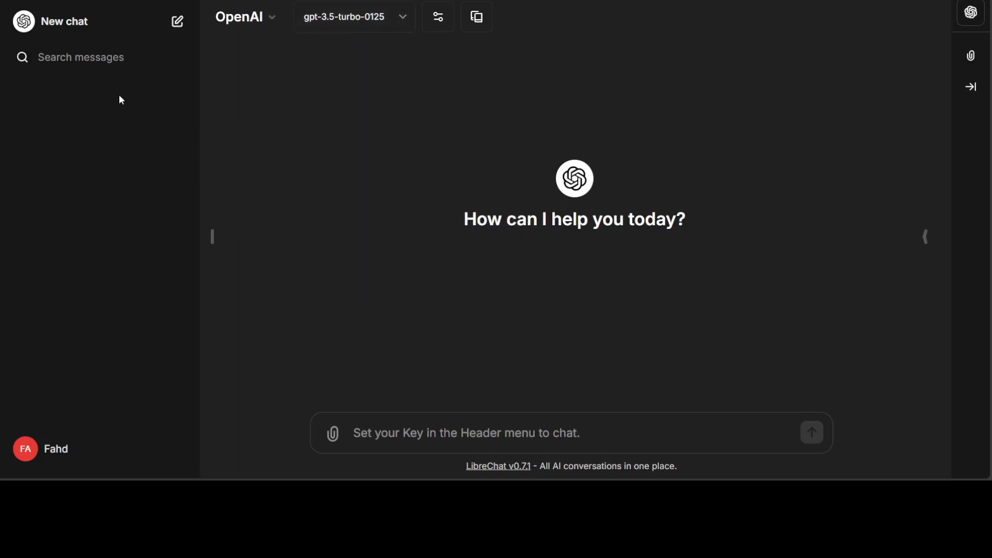
left_click(55, 448)
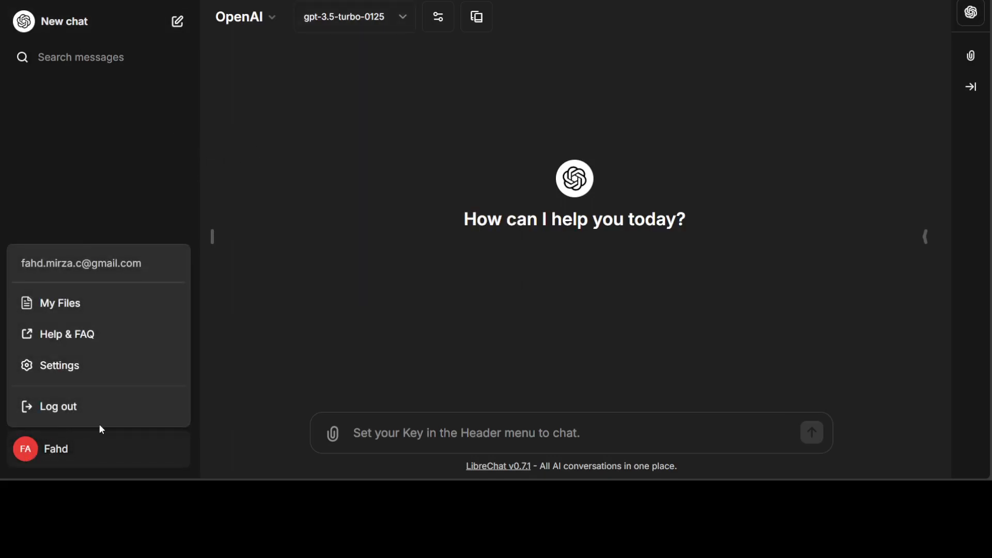
Browse the Settings dialog's general, Account and Beta features sections, then close it
left_click(60, 365)
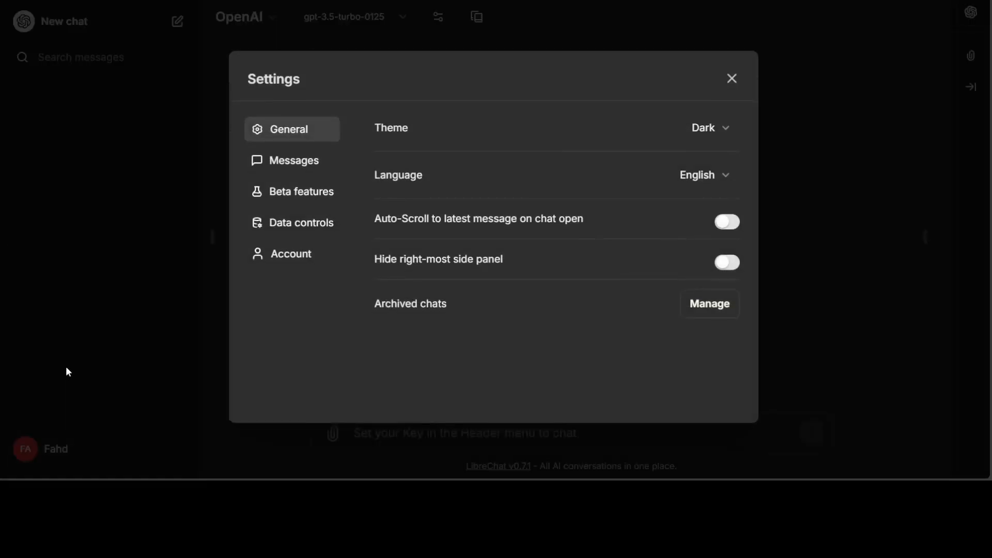
mouse_move(296, 227)
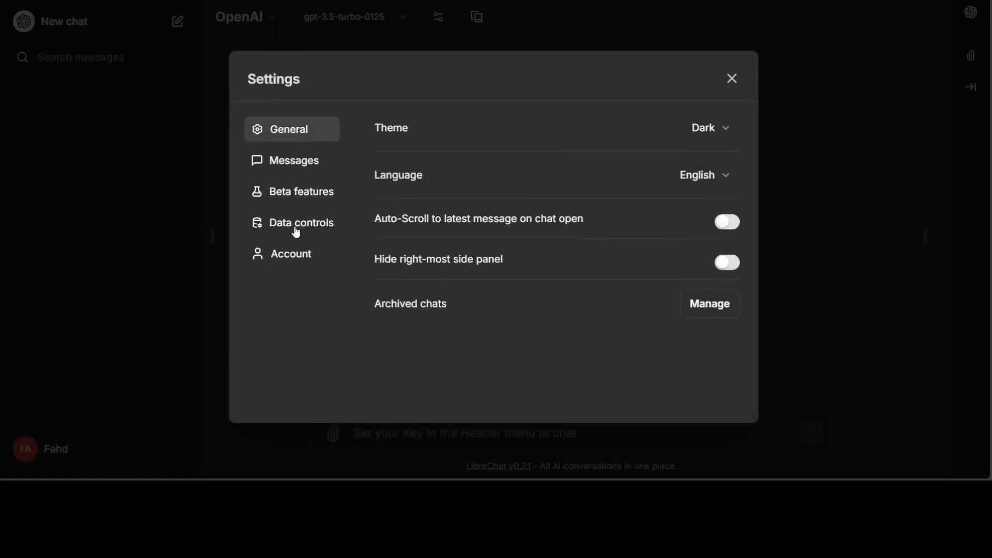
mouse_move(334, 226)
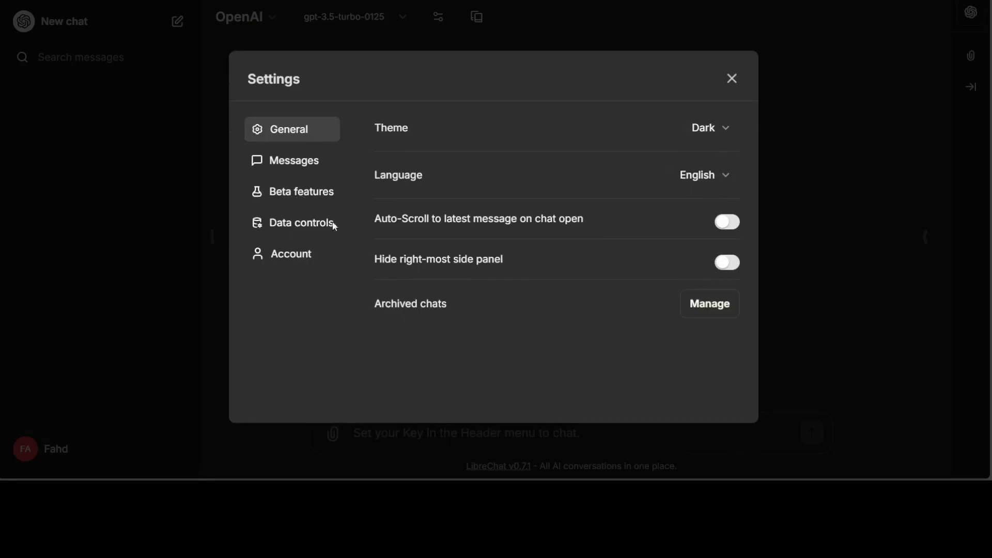
left_click(292, 253)
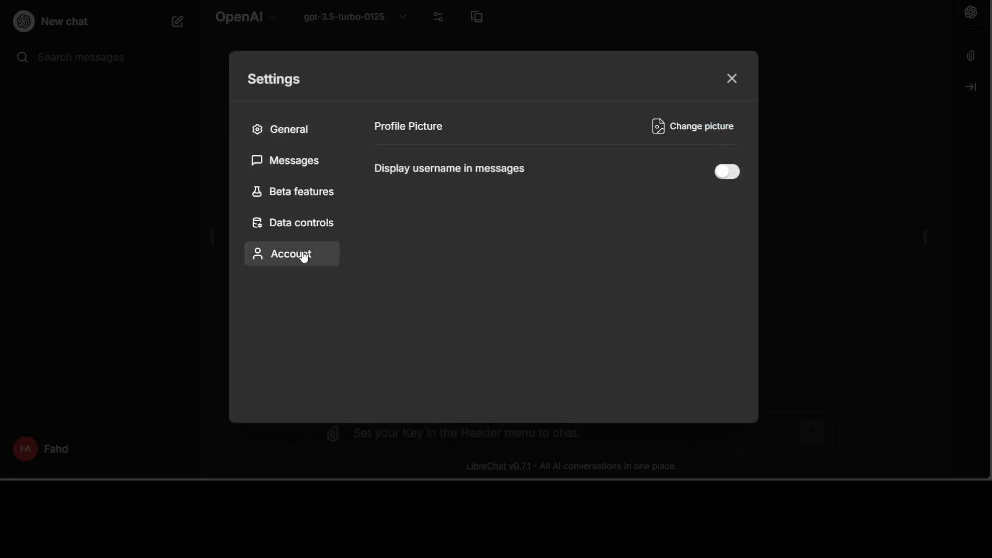
mouse_move(299, 164)
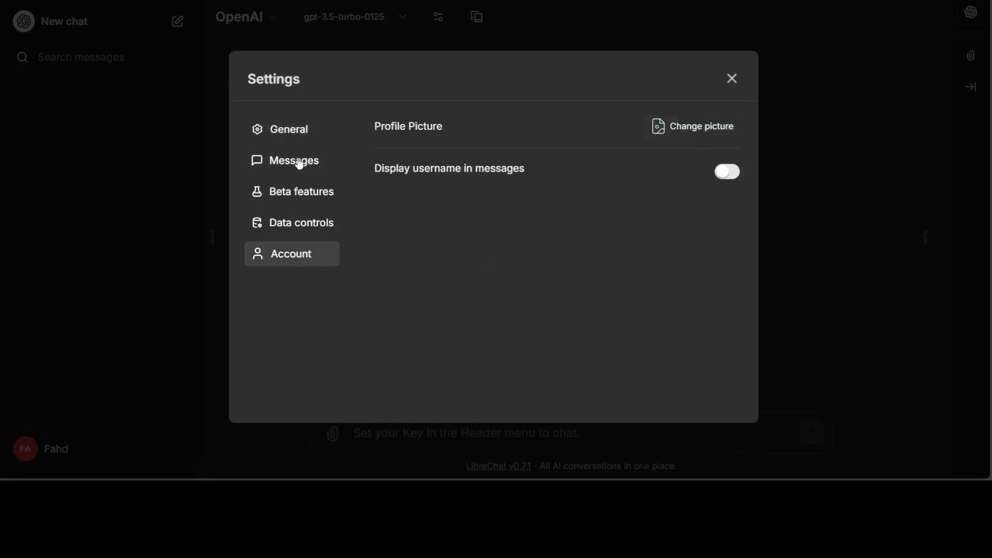
left_click(301, 191)
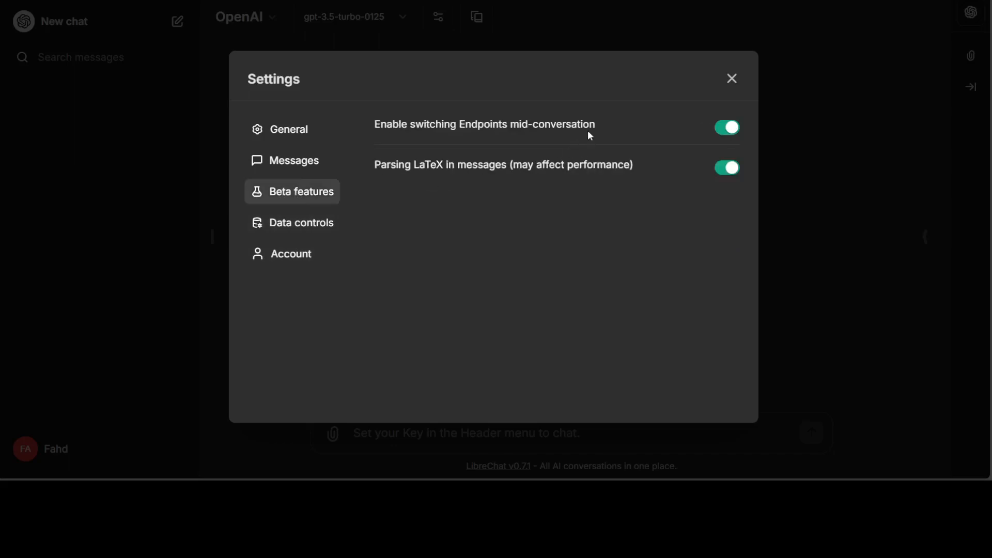
left_click(732, 78)
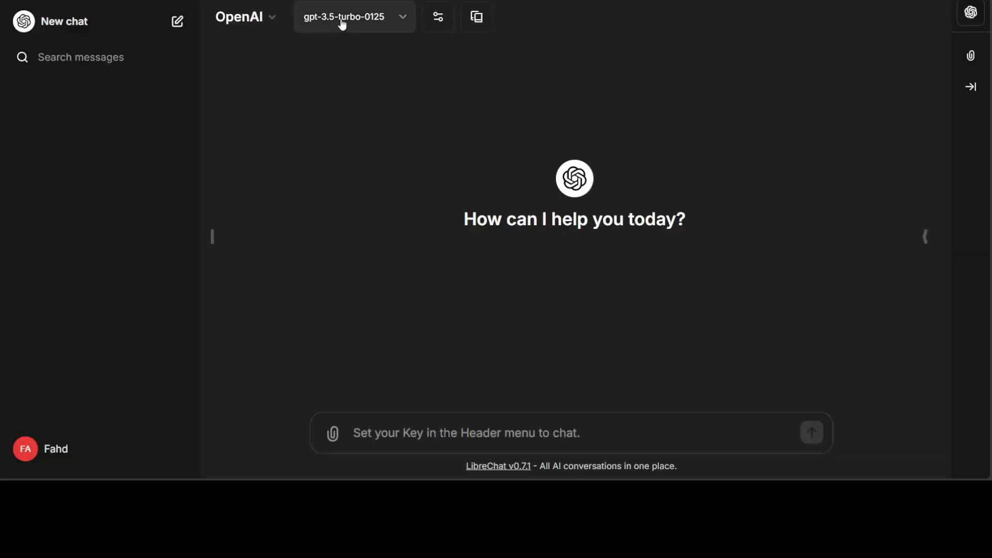
Choose gpt-4-turbo as the chat model and enter the OpenAI API key for the endpoint
left_click(353, 17)
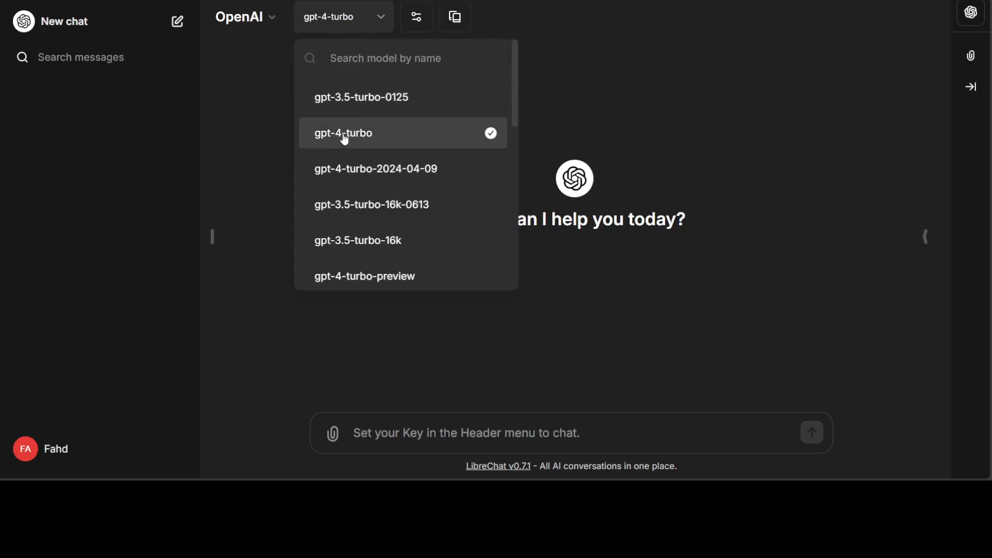
left_click(246, 16)
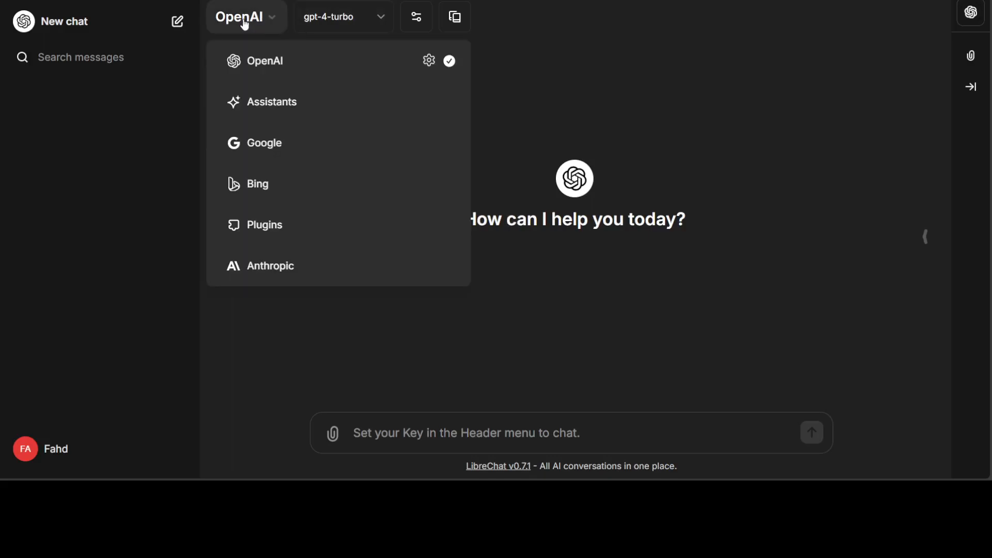
mouse_move(259, 59)
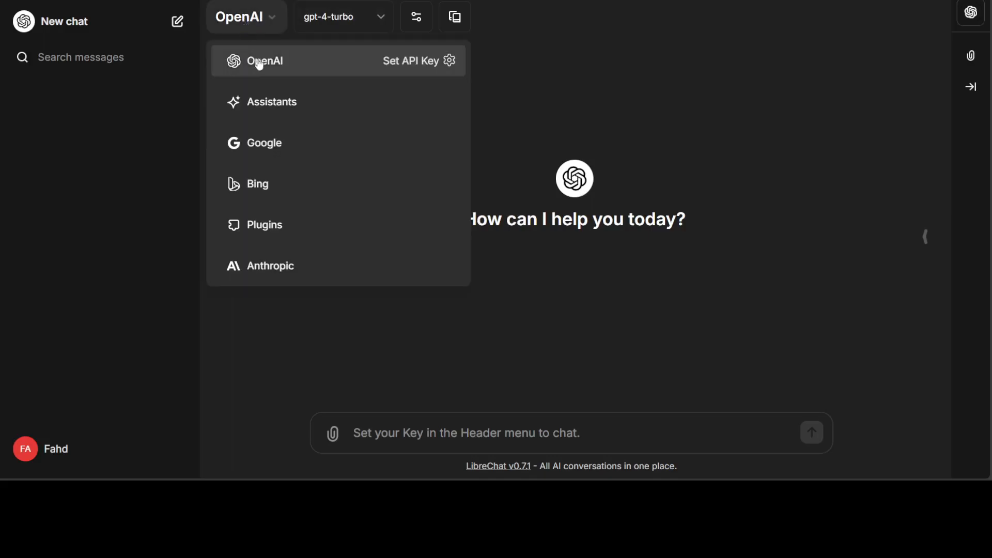
mouse_move(278, 65)
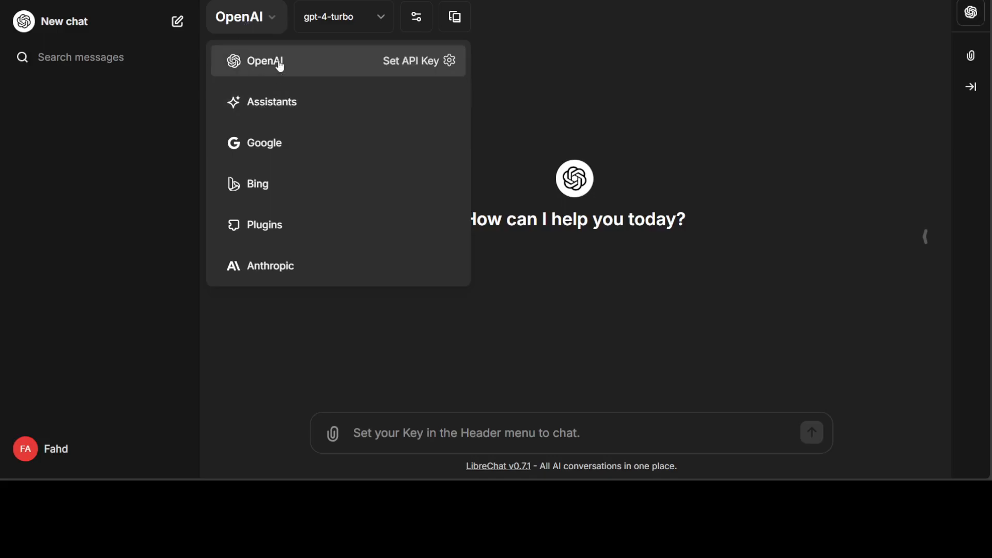
mouse_move(449, 61)
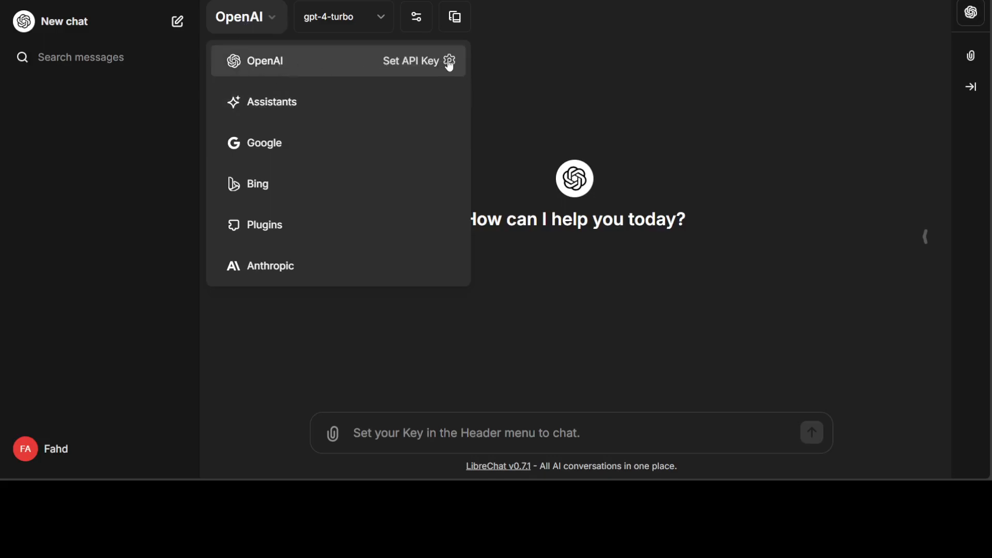
left_click(450, 61)
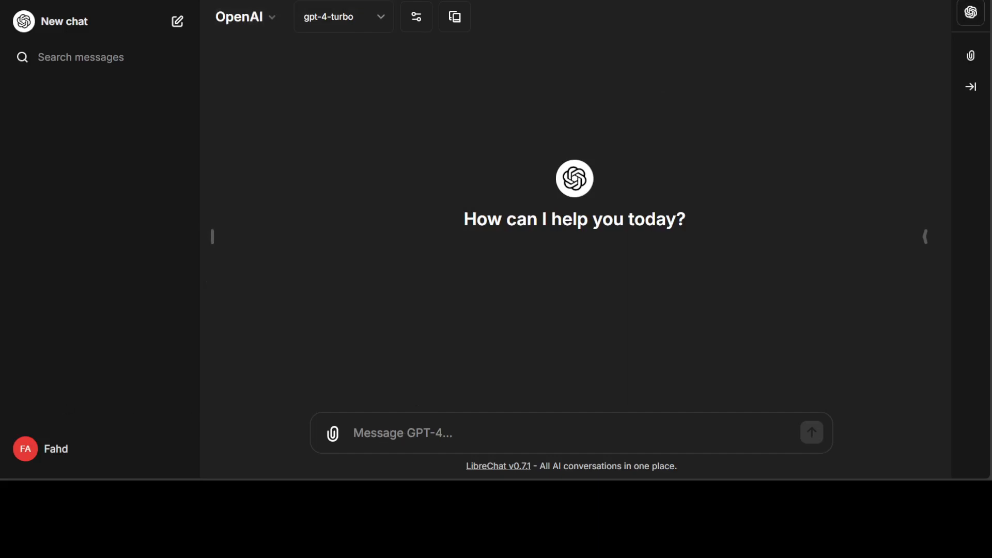
Send 'hello there' to GPT-4, then ask it to 'explain the meaning of happiness' and get its answer
type("hello there")
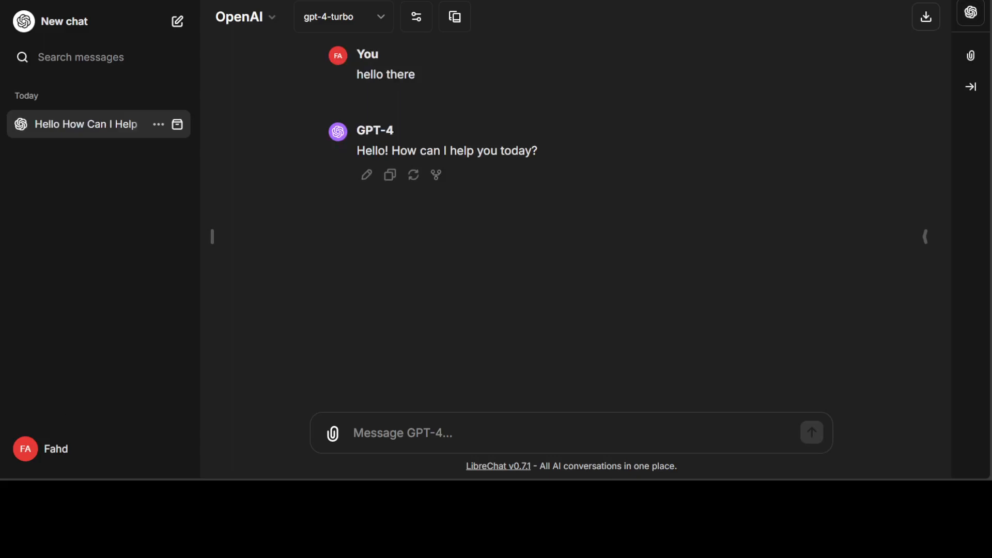
type("explain the meaning")
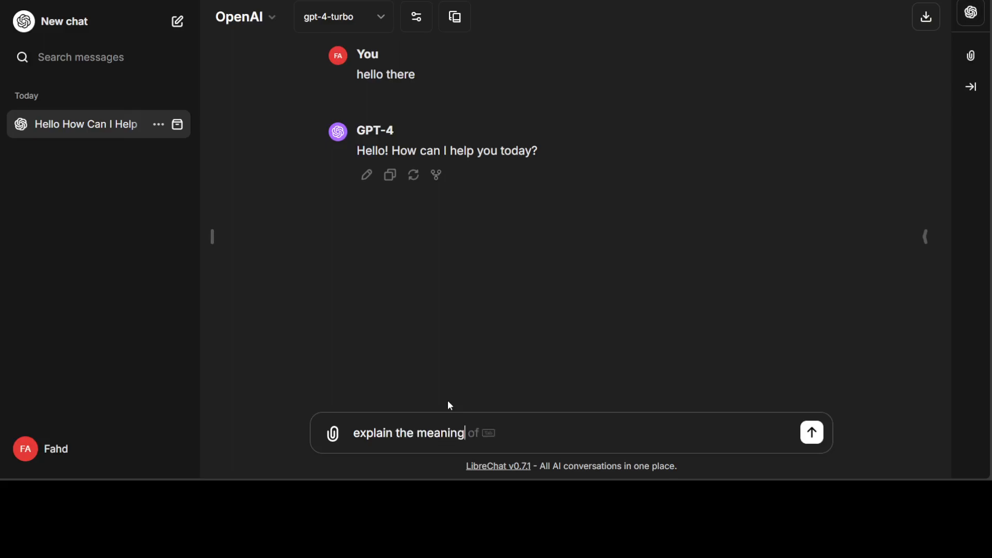
left_click(810, 432)
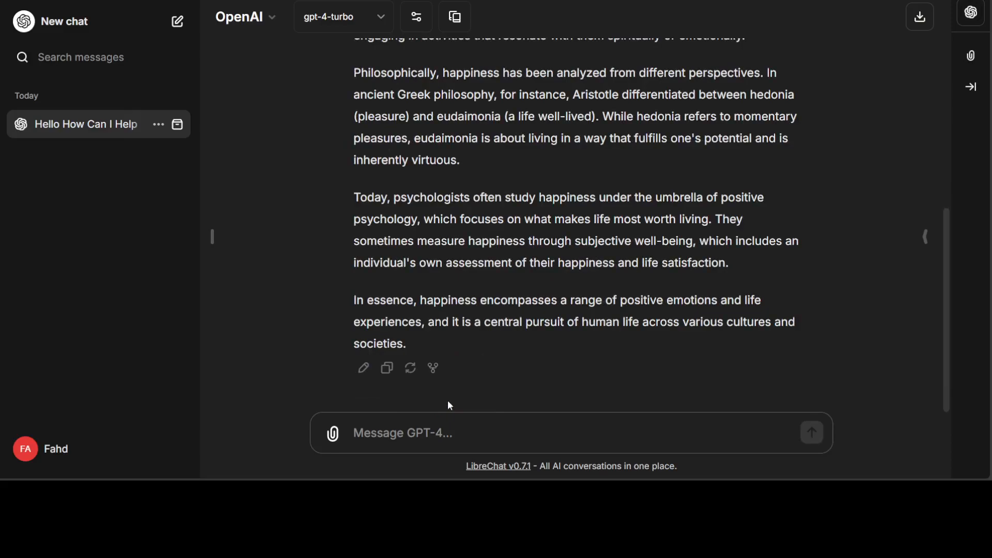
left_click(403, 433)
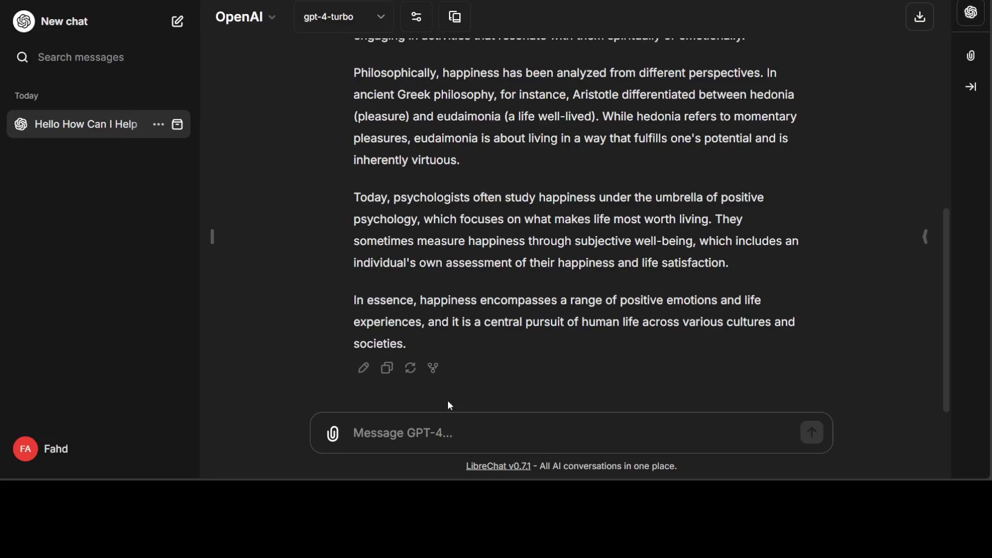
mouse_move(934, 293)
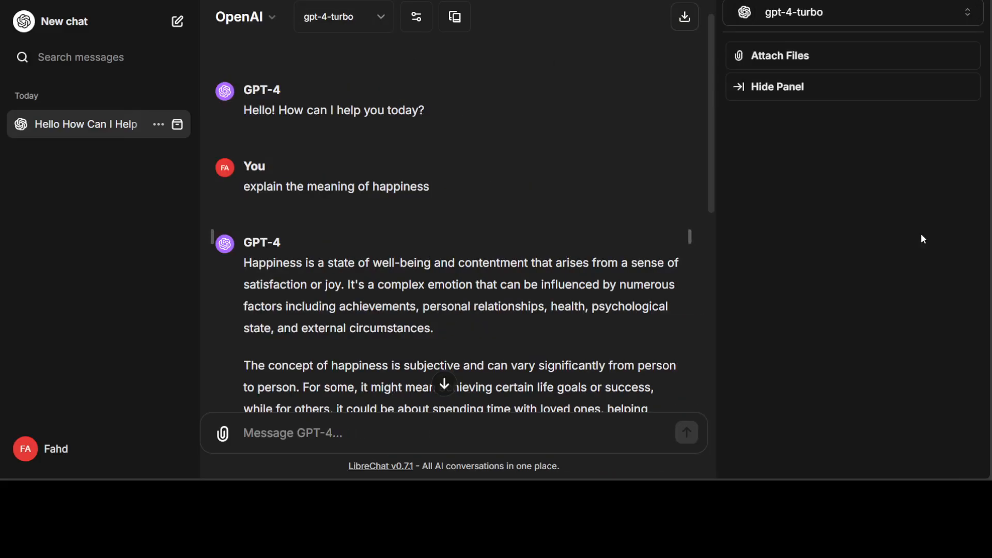
mouse_move(811, 59)
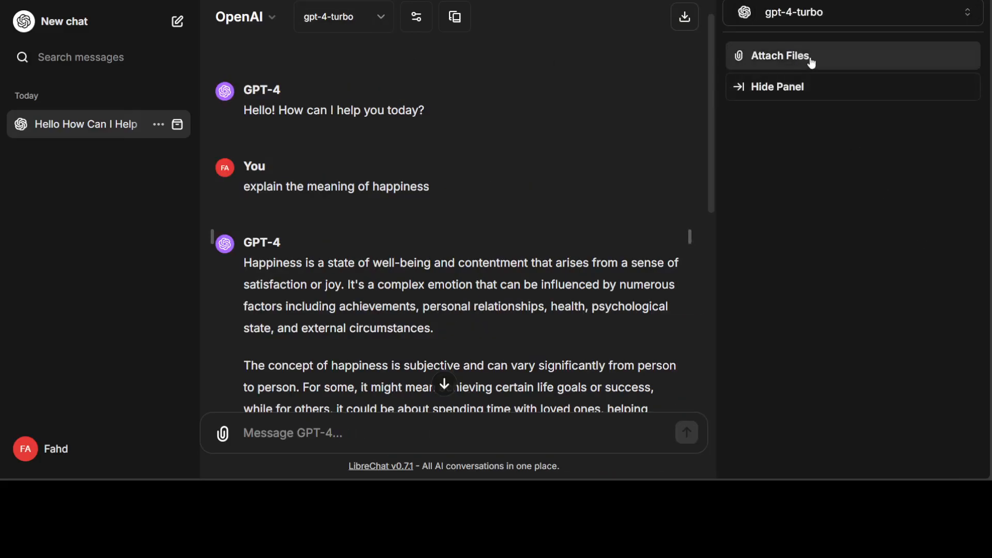
left_click(777, 87)
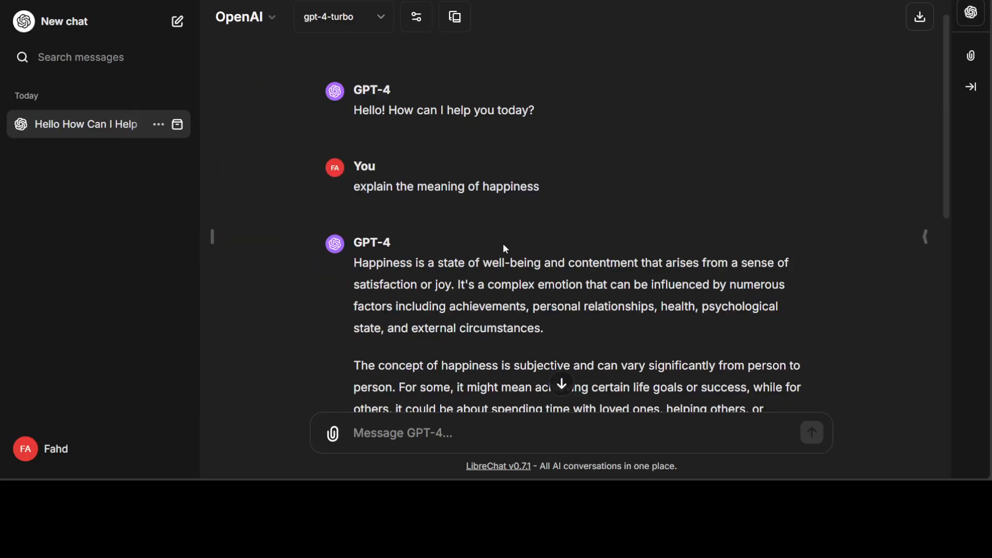
mouse_move(478, 238)
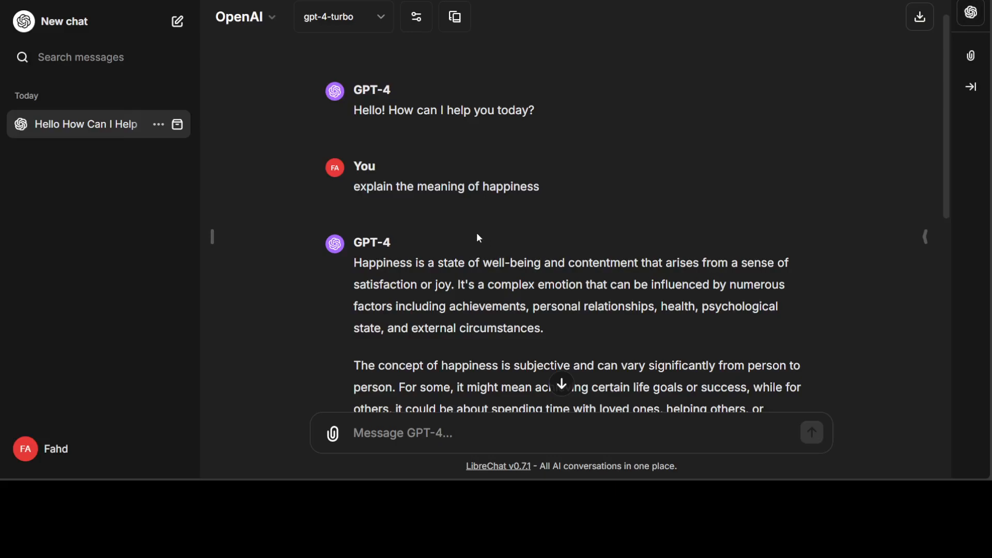
mouse_move(210, 318)
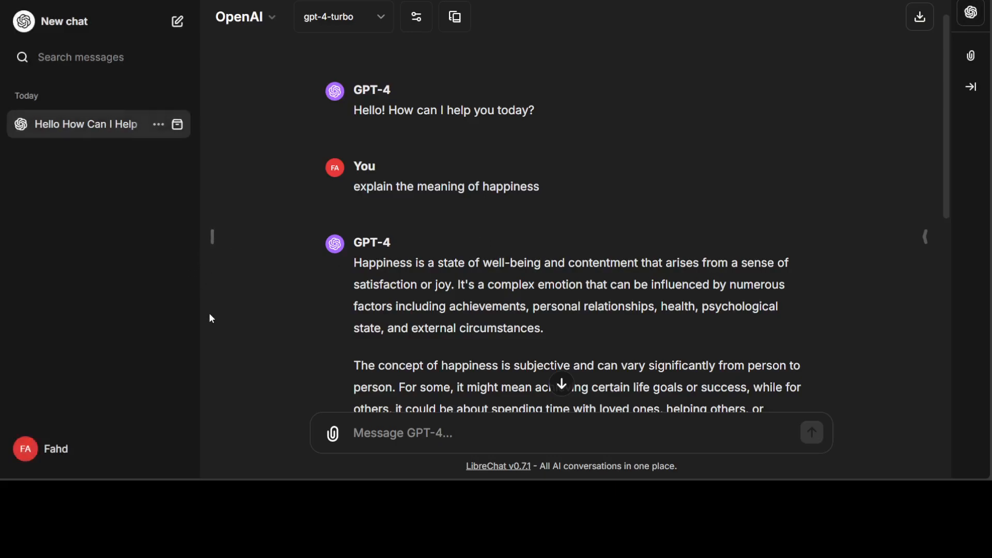